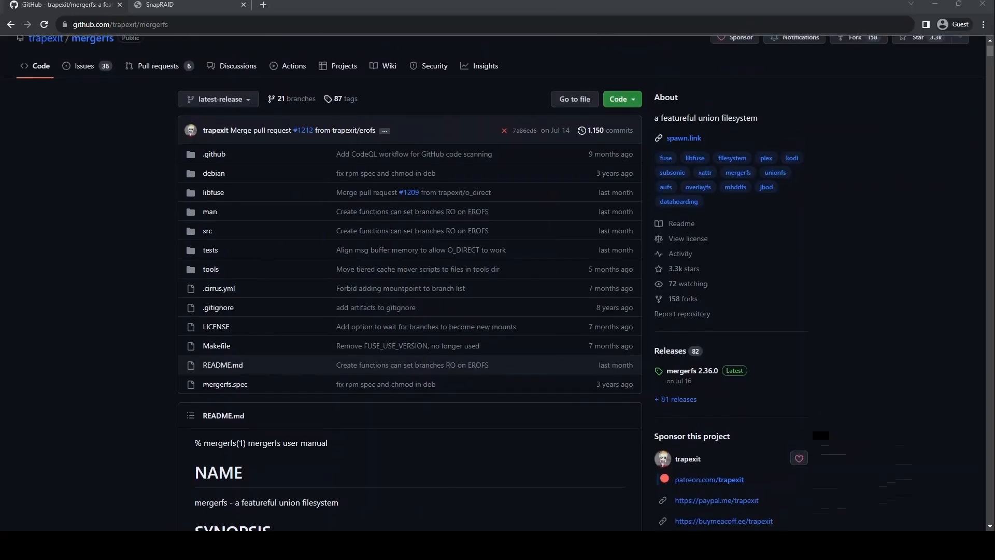
Step: Read the mergerfs README down to its terminology section, then switch to the SnapRAID tab
scroll(down, 3)
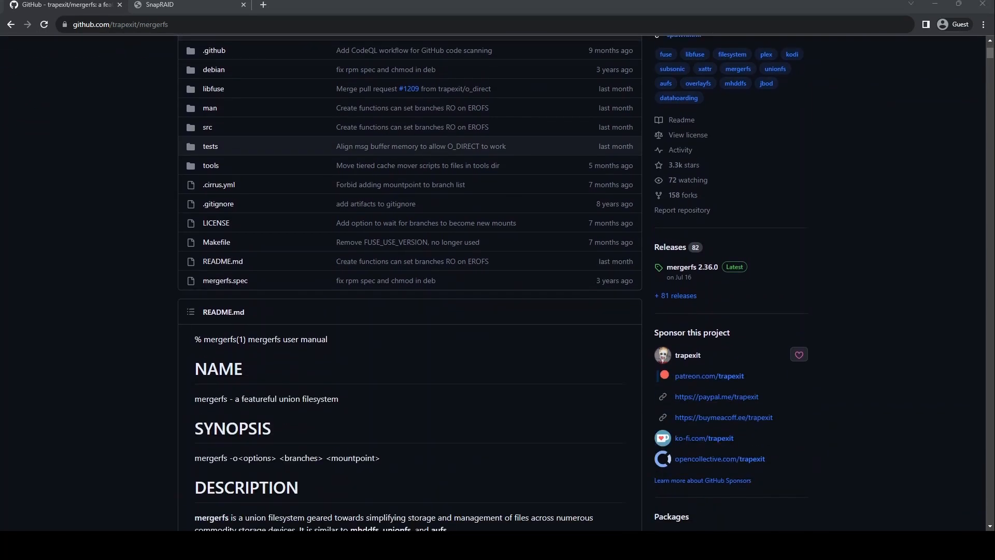
triple_click(266, 398)
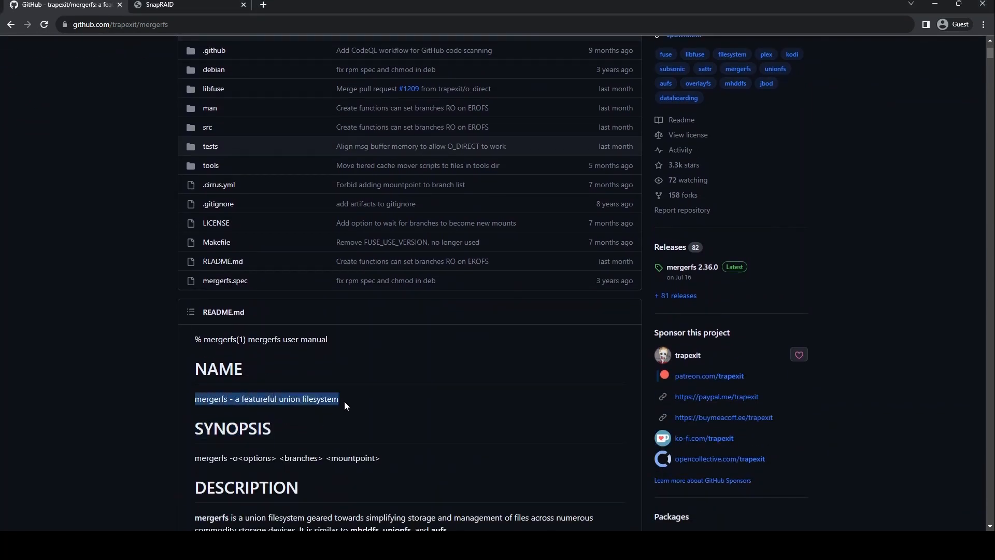
scroll(down, 3)
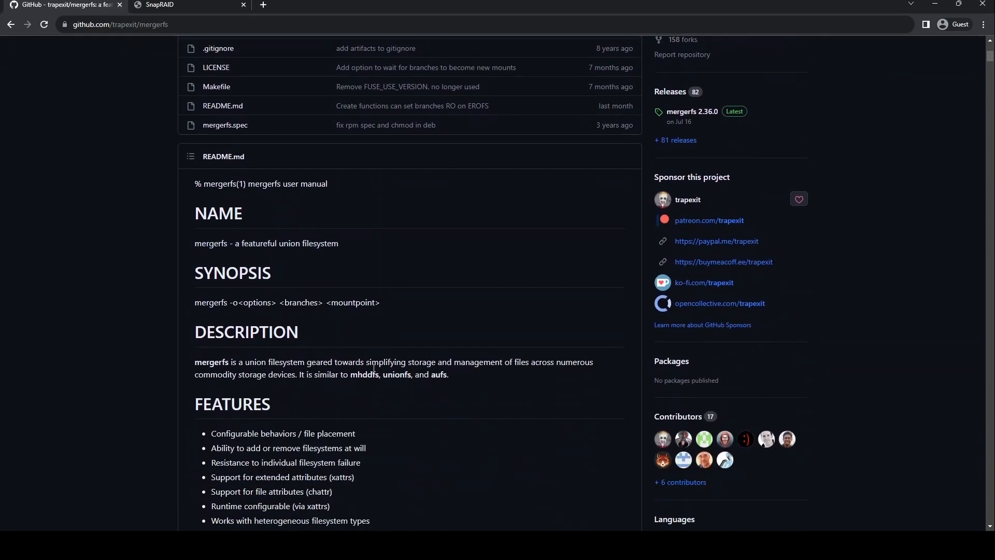
mouse_move(531, 383)
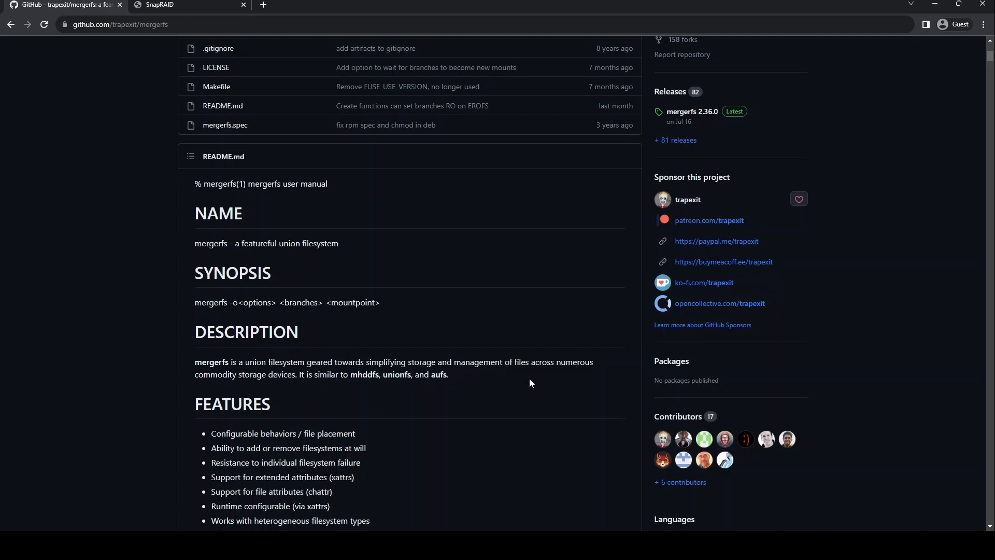
mouse_move(358, 385)
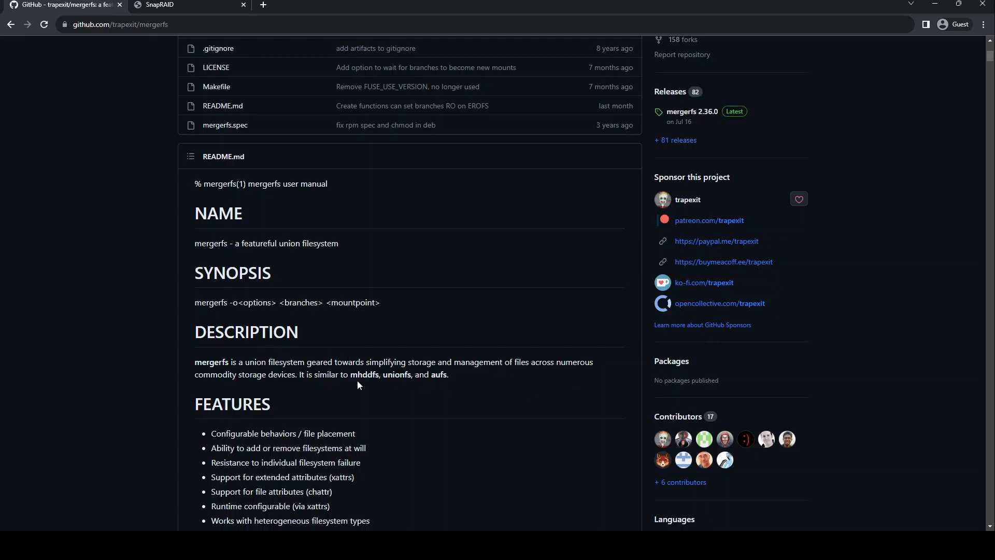
scroll(down, 3)
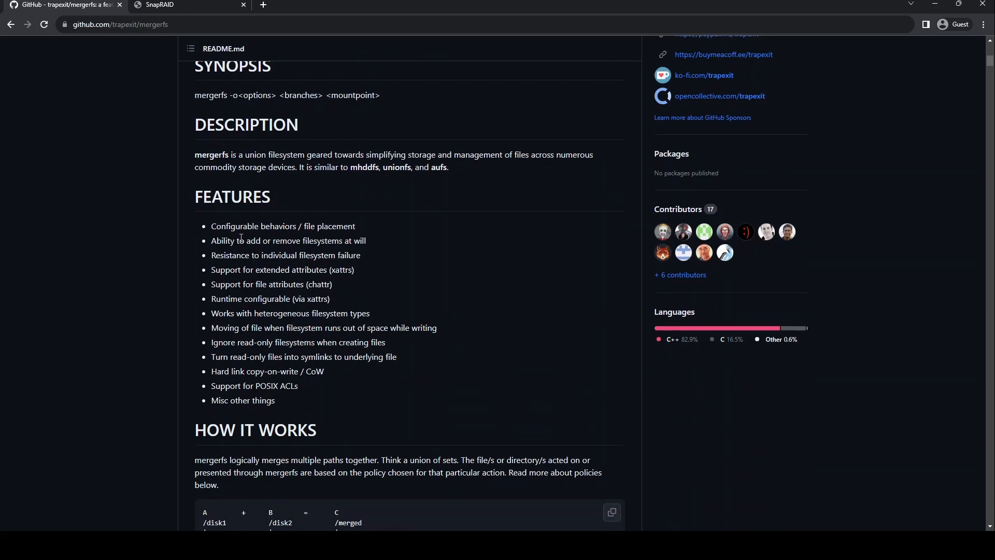
scroll(down, 3)
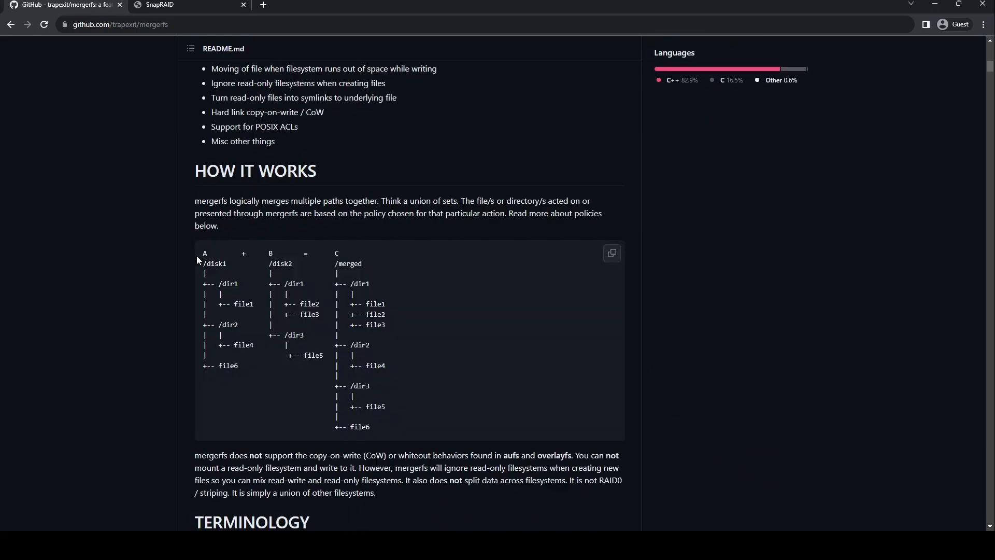
double_click(204, 254)
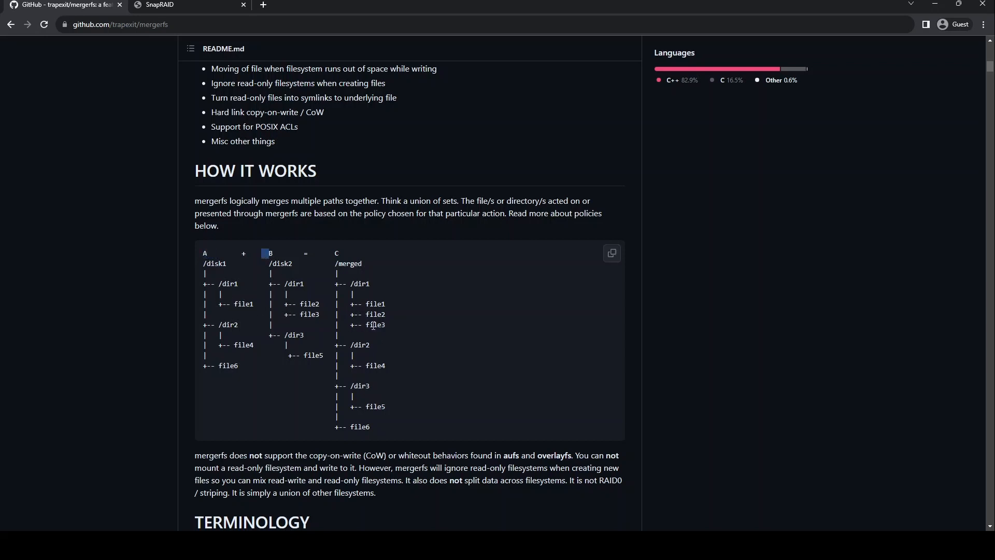
scroll(down, 3)
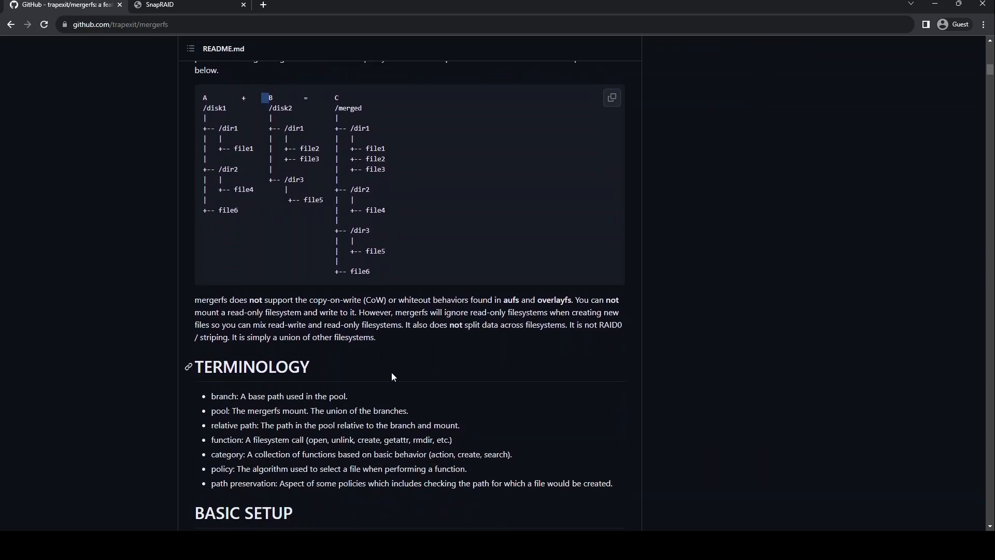
mouse_move(386, 374)
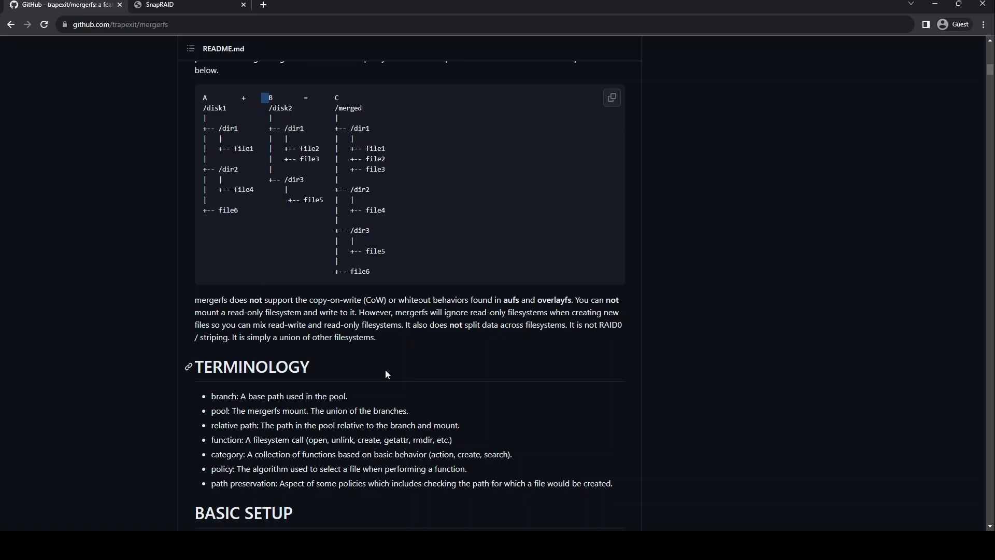
click(160, 5)
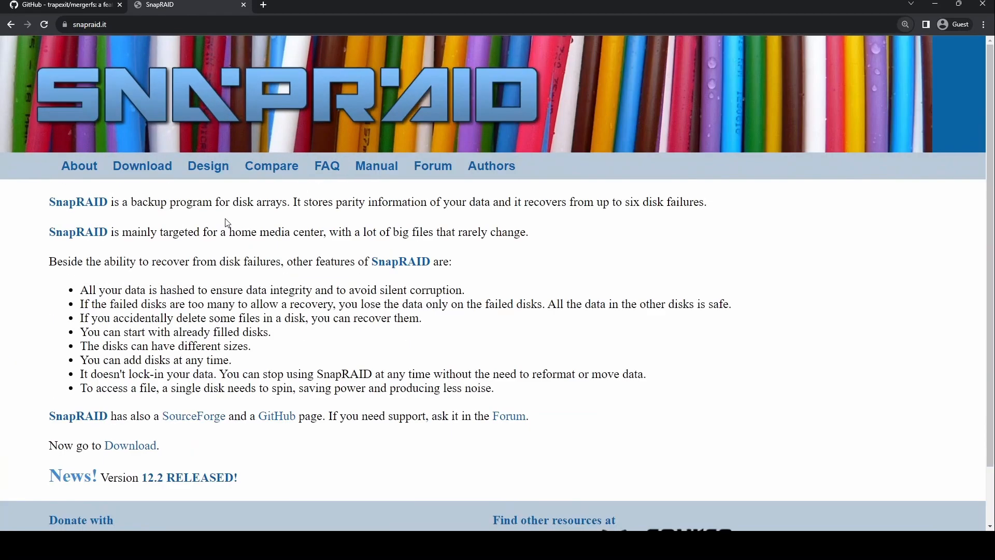
mouse_move(373, 218)
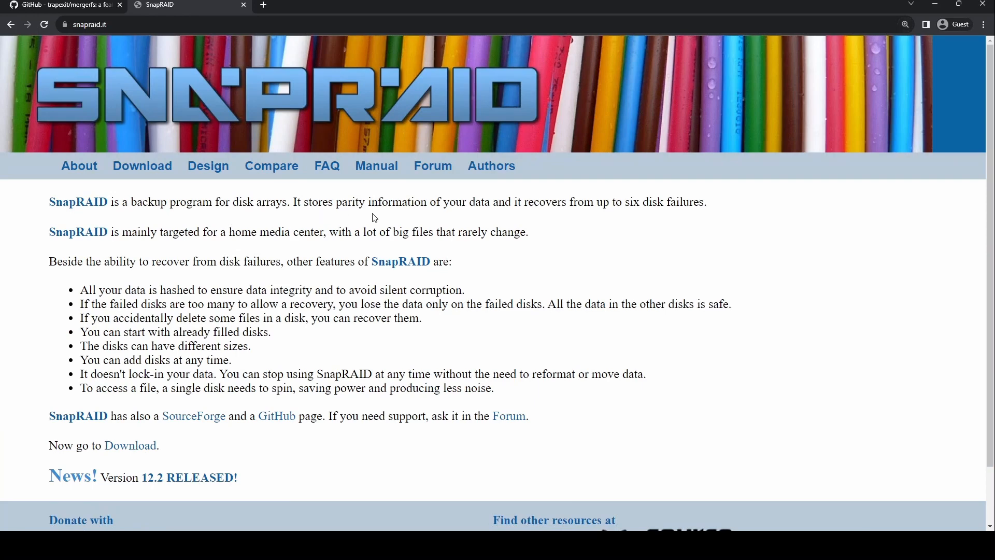
mouse_move(197, 283)
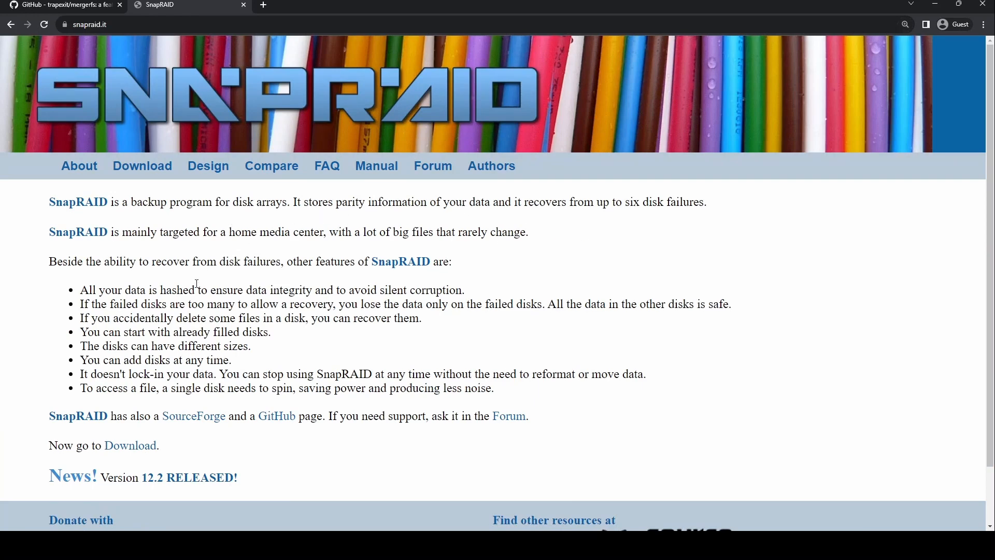
mouse_move(236, 314)
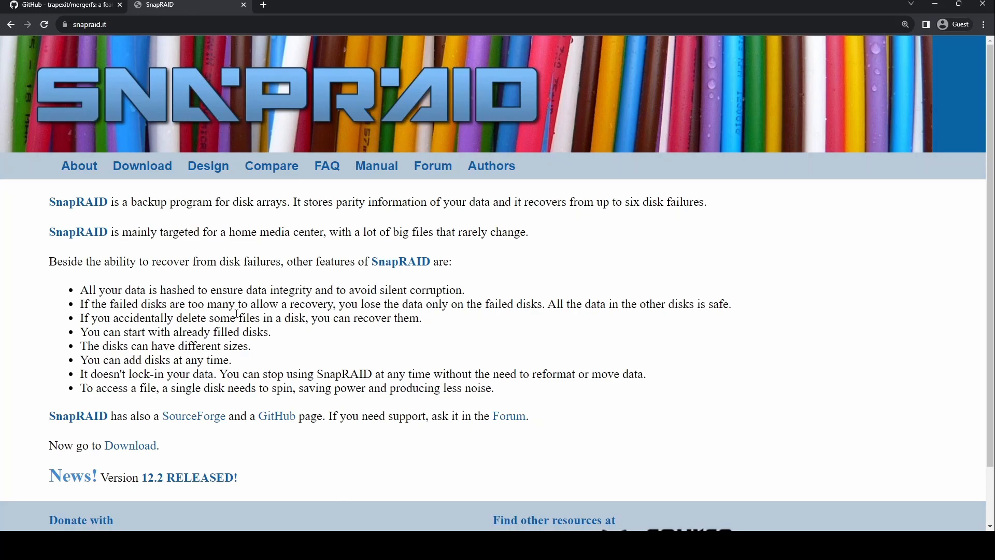
mouse_move(507, 316)
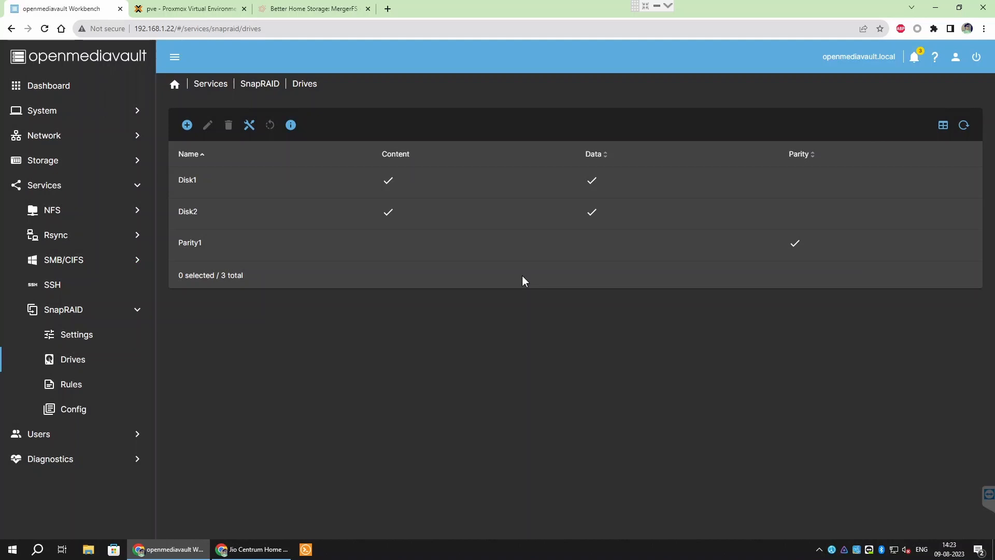
Step: Go to the openmediavault login page and enter the admin username and password
click(976, 56)
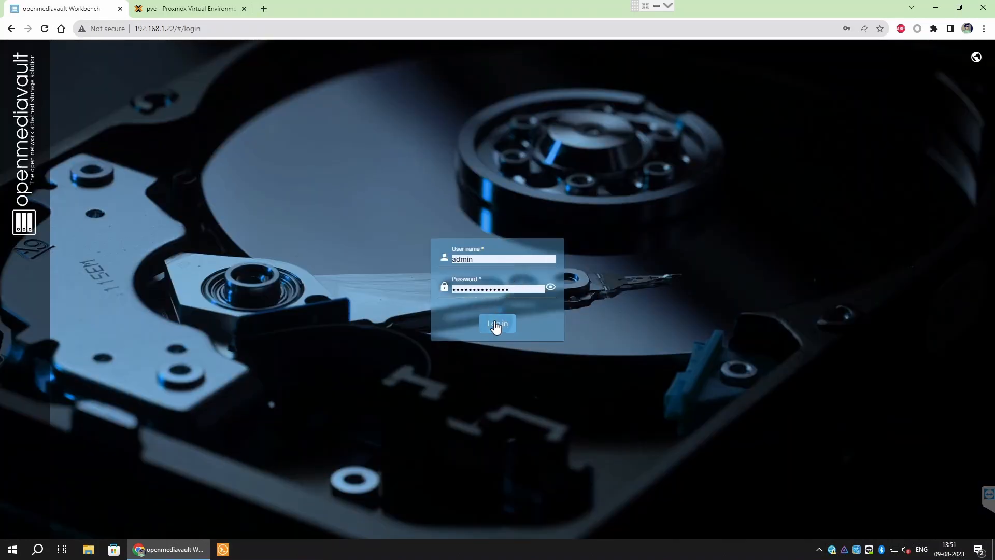
Step: Search the plugin list for mergerfs and install the mergerfs plugin
click(497, 323)
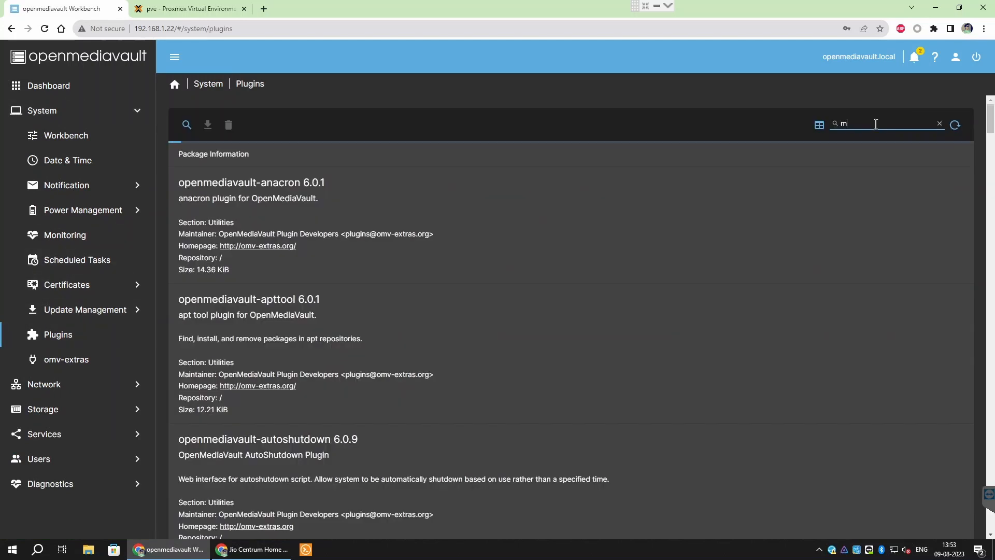
text(ergerfs)
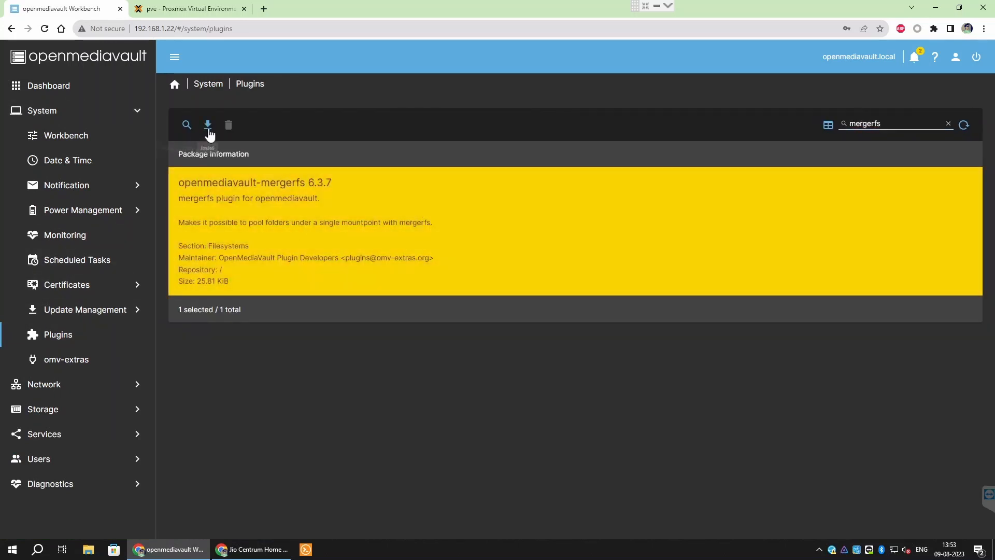
click(206, 125)
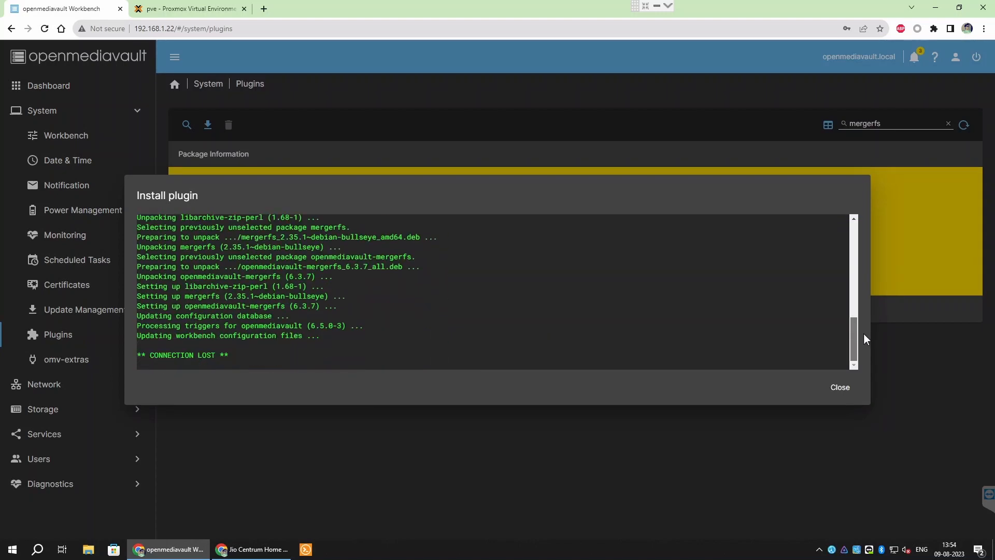
mouse_move(839, 393)
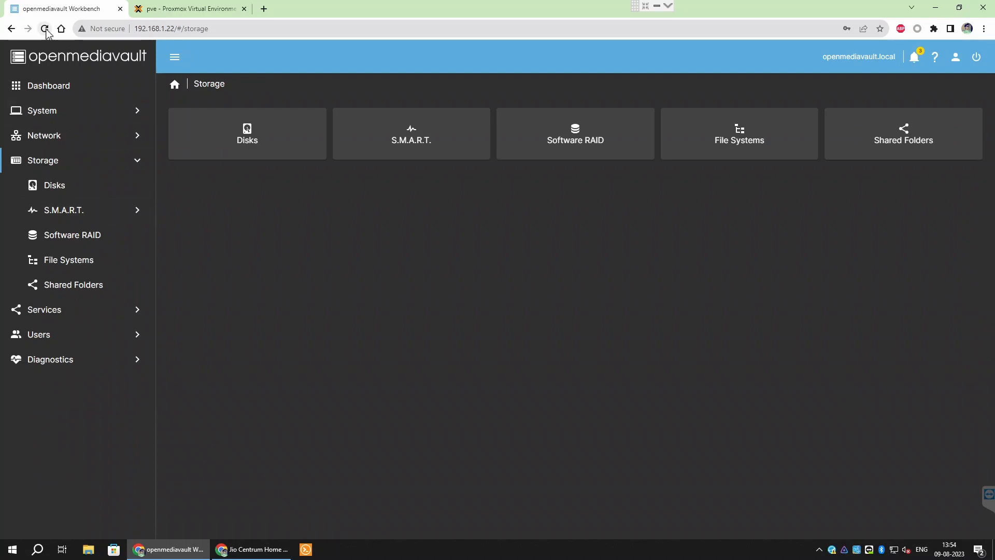
Step: Reload after the lost connection, then install and confirm the snapraid plugin
click(44, 28)
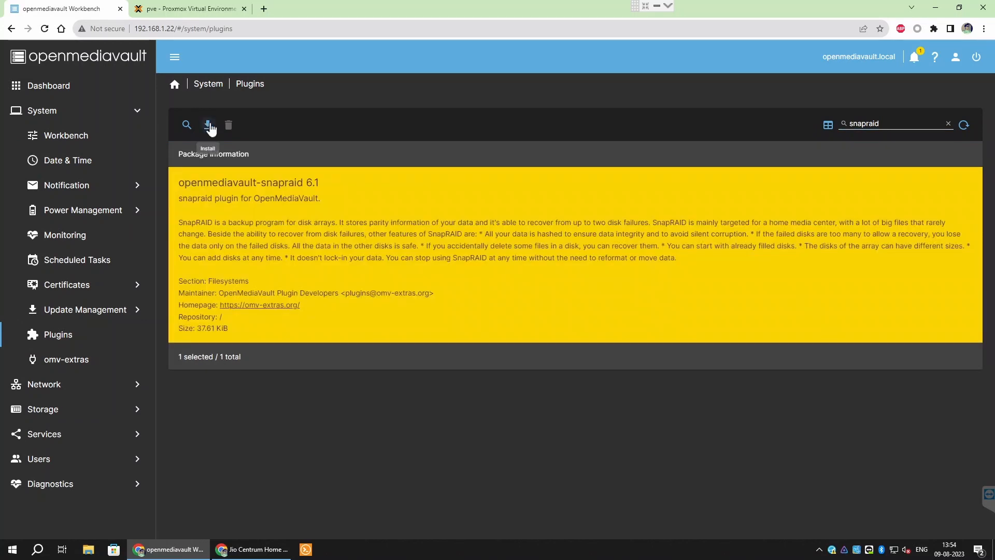
click(207, 124)
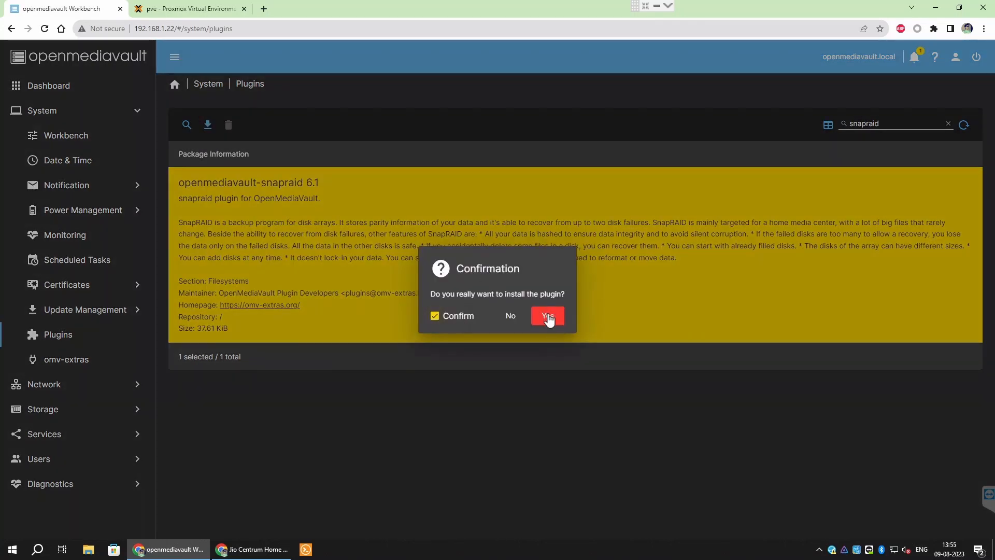
click(548, 316)
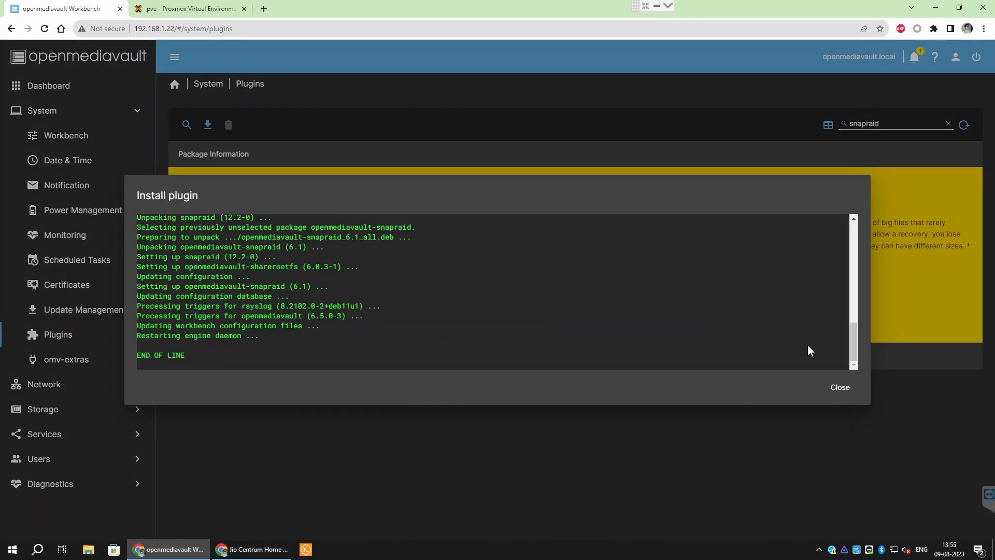
click(839, 387)
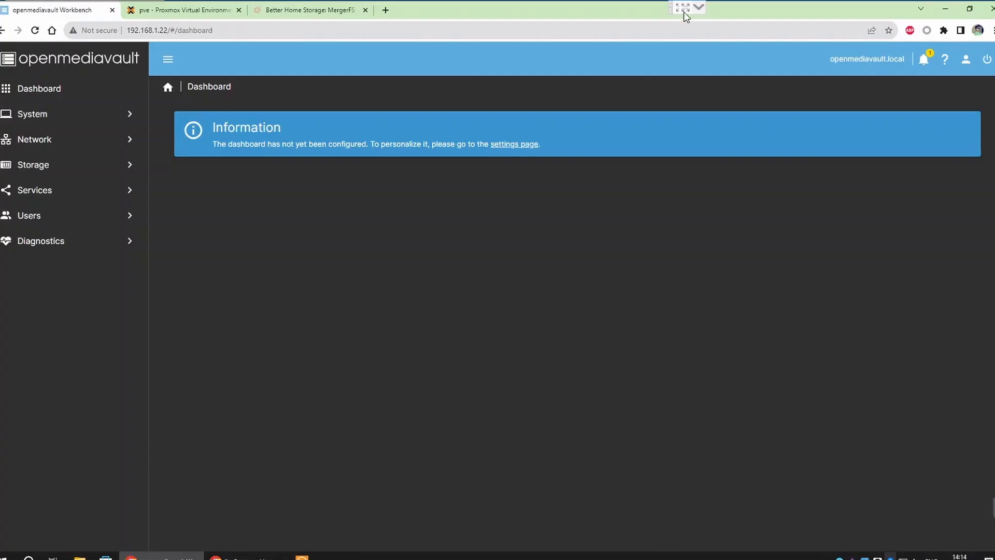
Step: Check Storage > Disks (sda plus three 500 GiB drives), then view File Systems
click(33, 164)
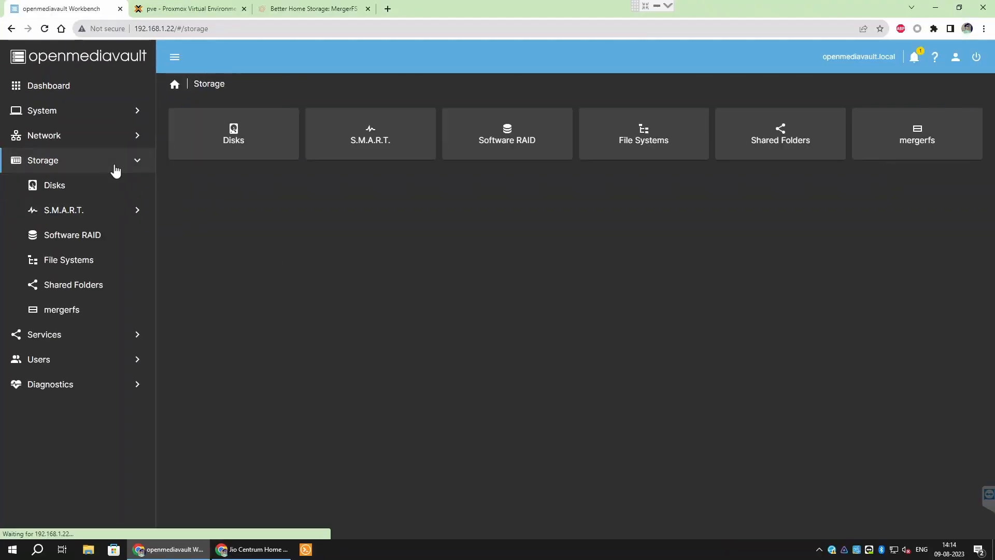
click(54, 185)
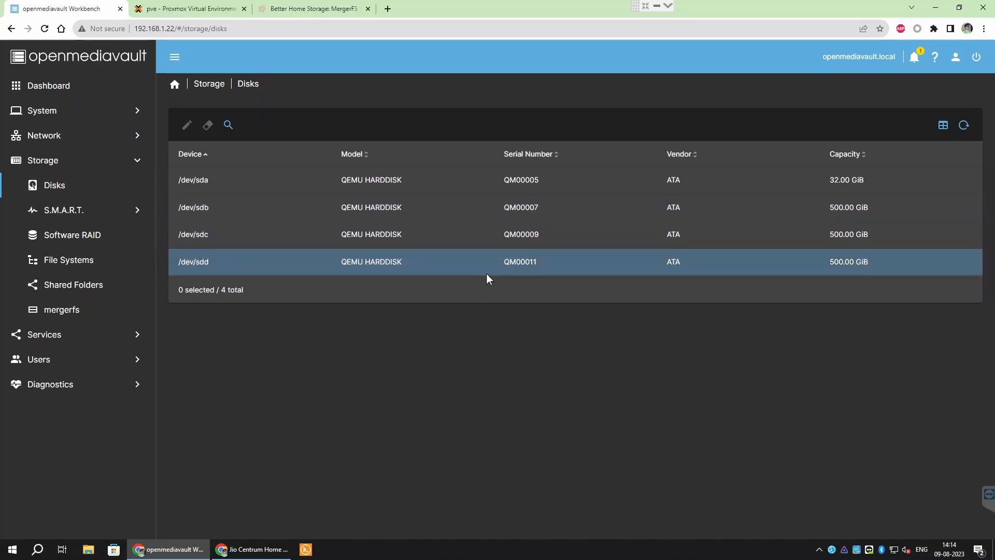
click(68, 260)
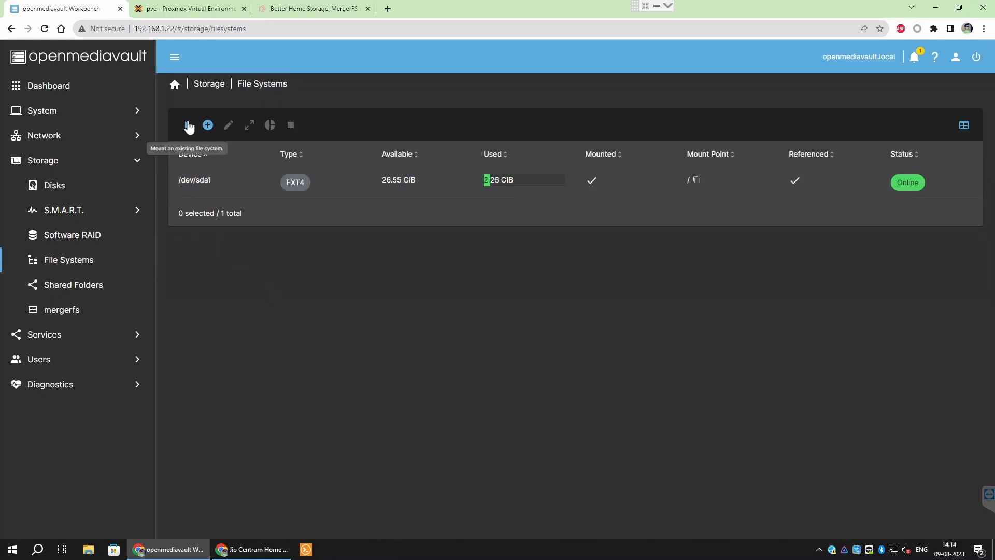
Step: Create a Btrfs file system with the Single profile on the 500 GiB /dev/sdb
click(207, 125)
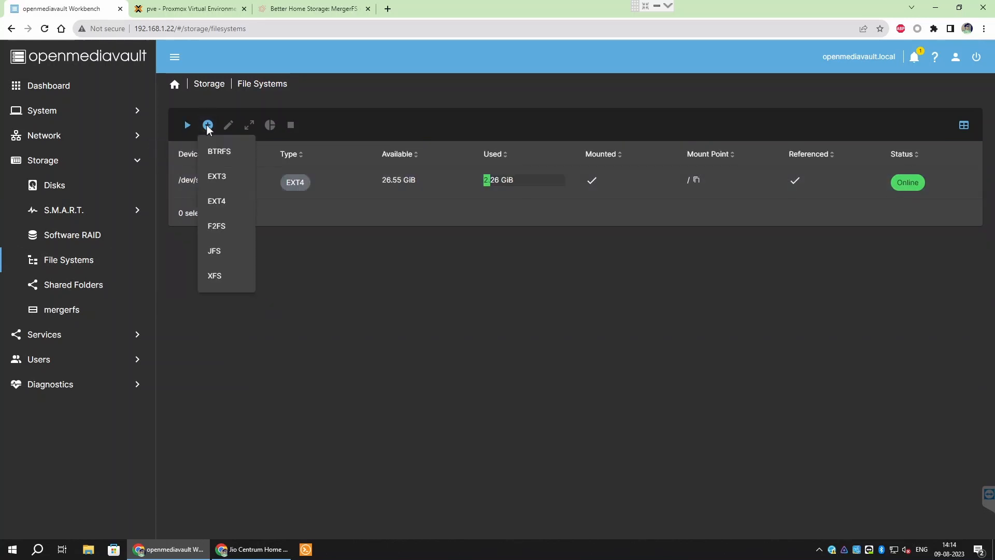
click(219, 151)
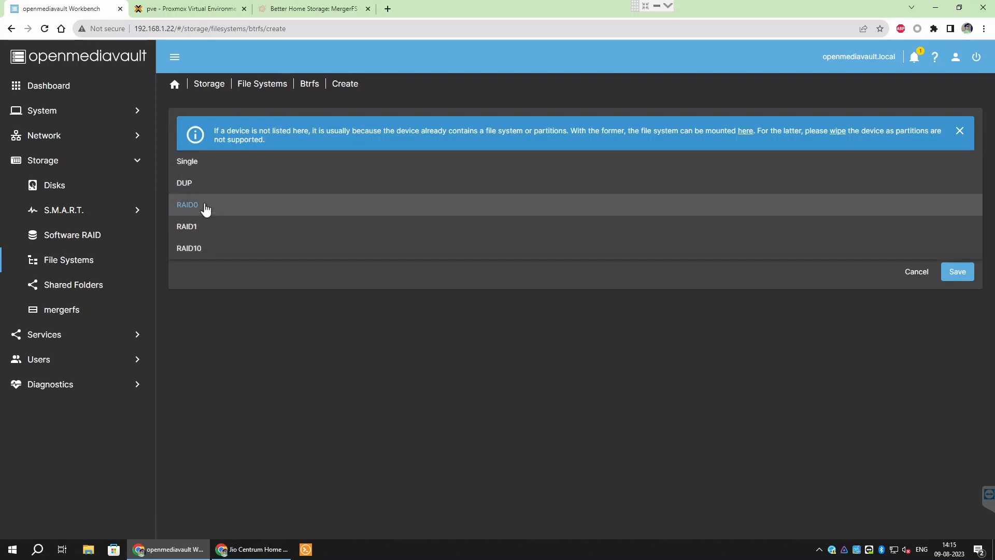
click(187, 161)
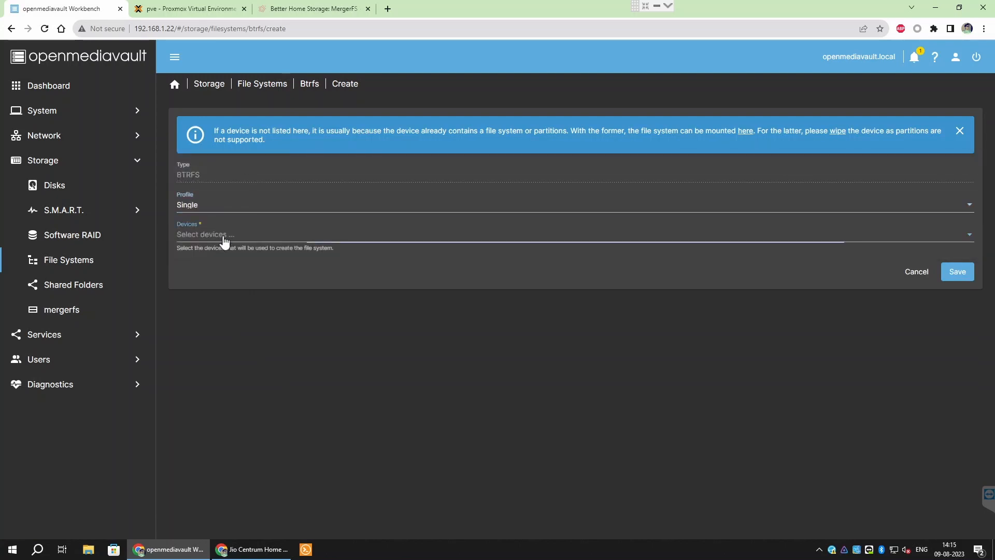
click(508, 234)
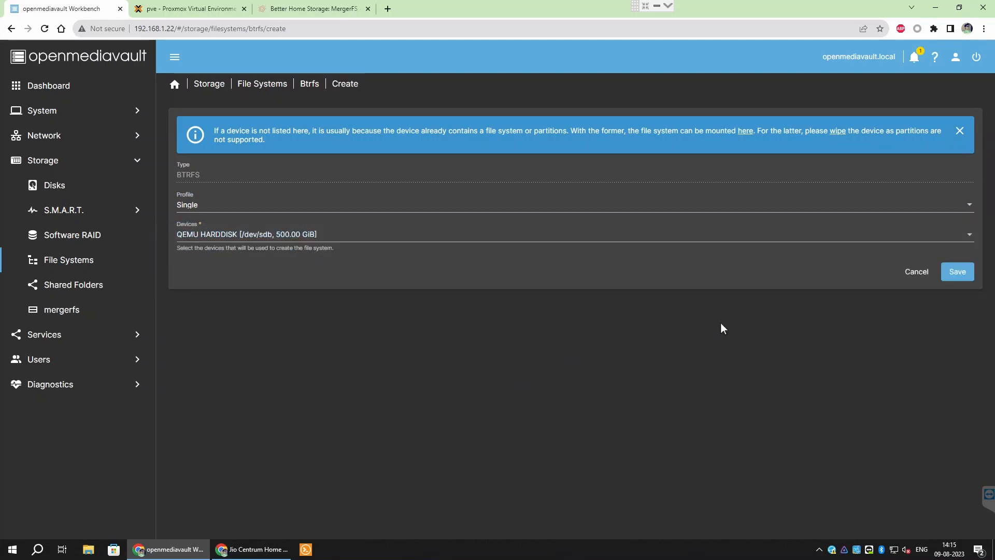
click(958, 271)
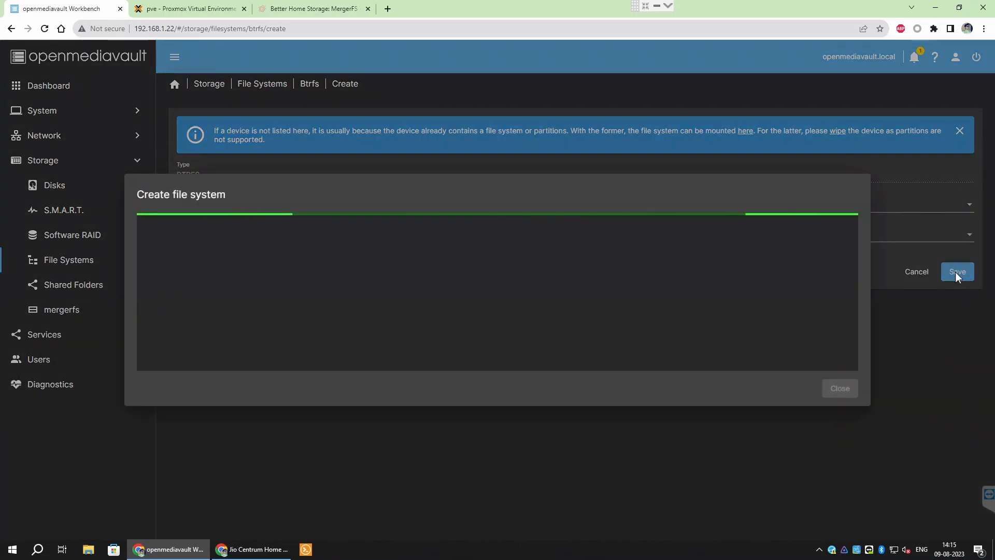
click(958, 271)
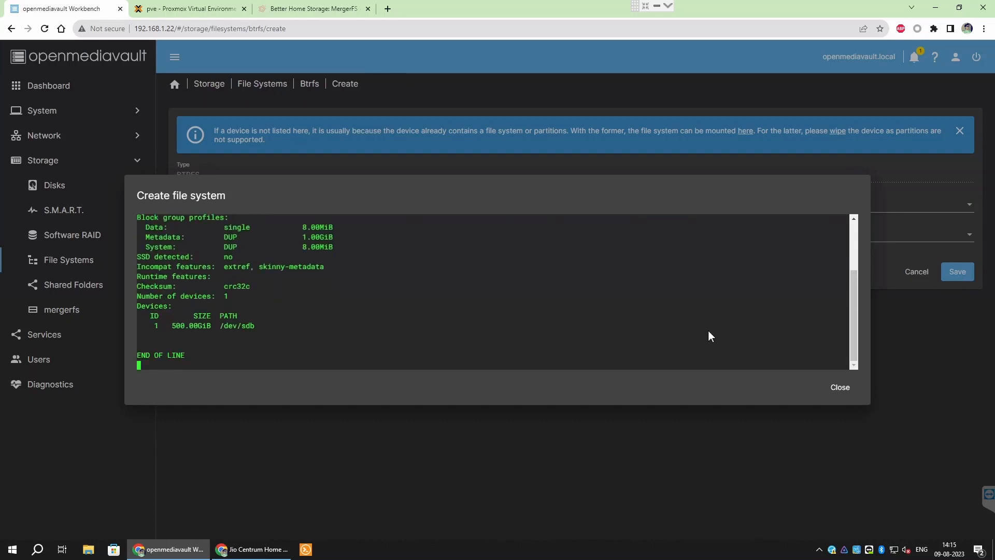
Step: Close the creation log and mount the /dev/sdb Btrfs file system
click(839, 387)
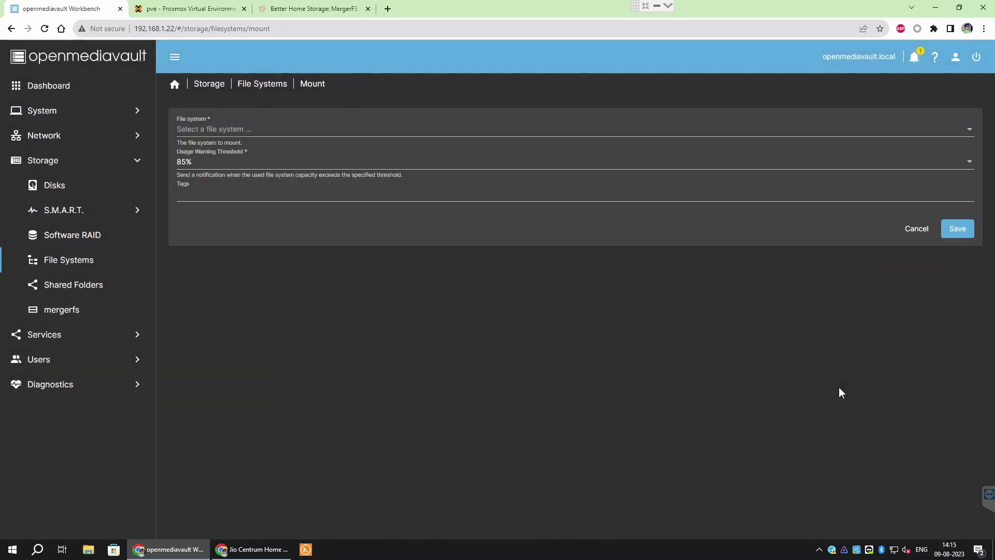
mouse_move(763, 139)
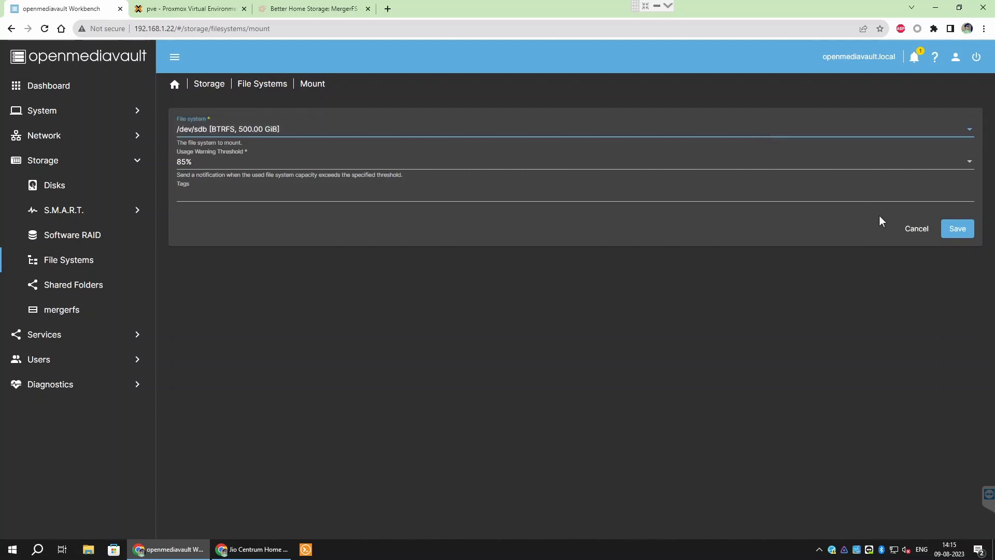
click(957, 229)
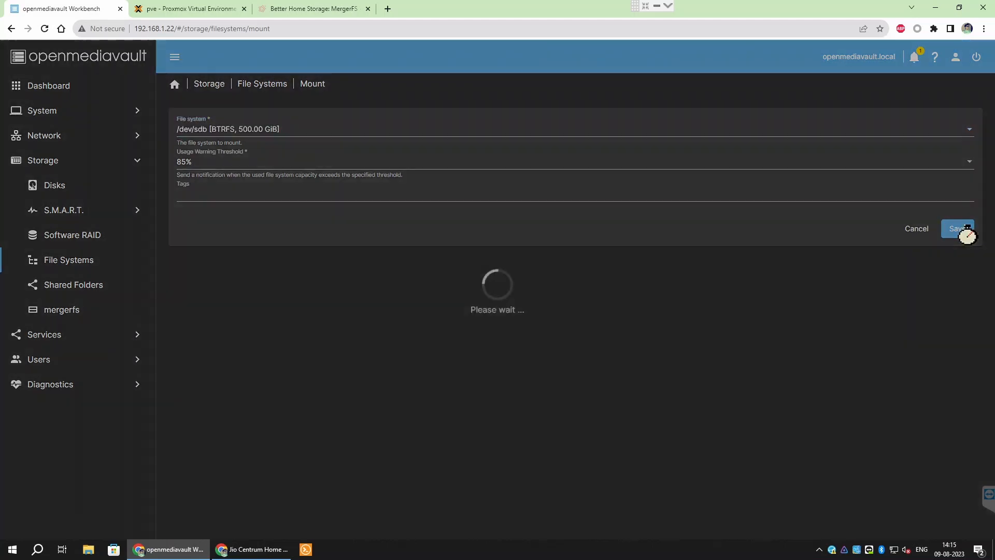
click(958, 228)
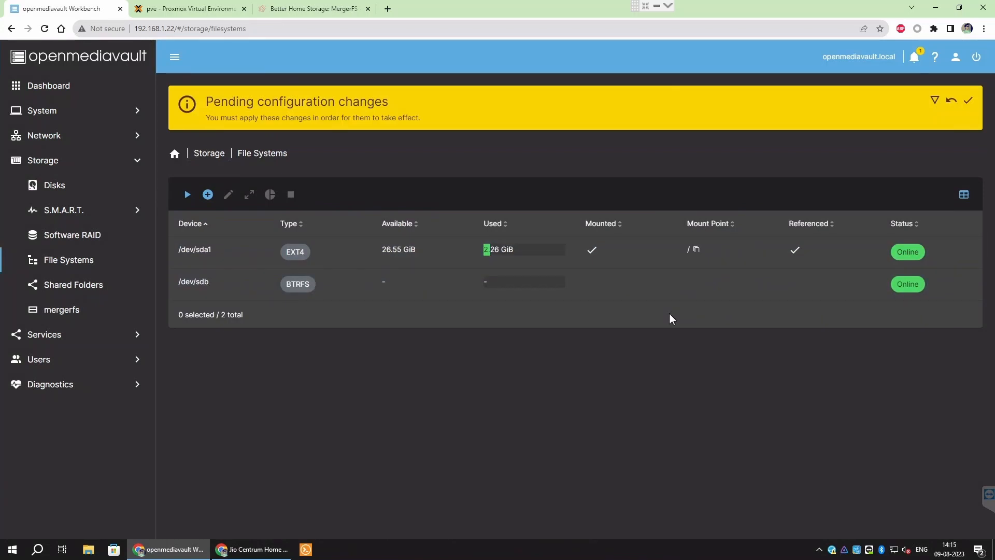
mouse_move(207, 195)
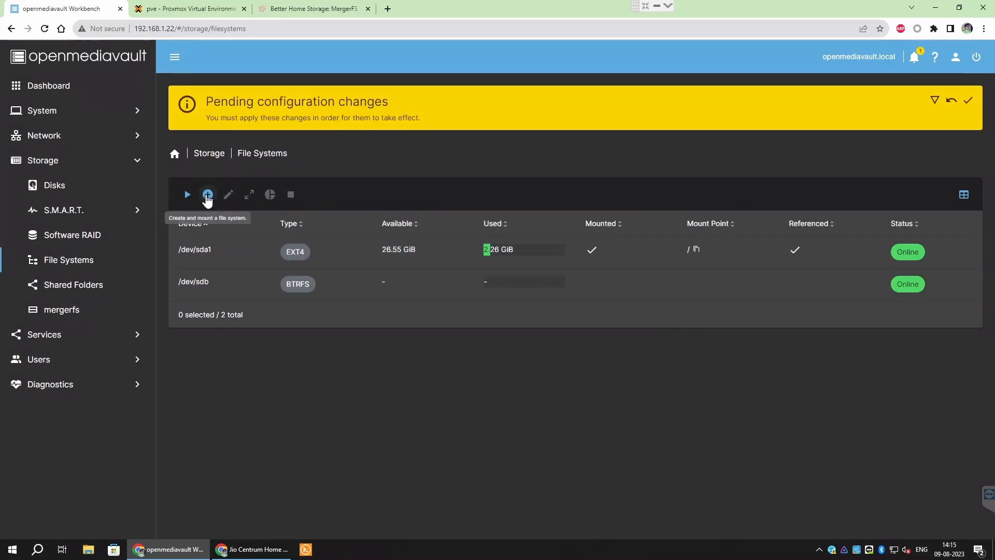
Step: Create Btrfs file systems on /dev/sdc and /dev/sdd and apply the pending changes
click(206, 194)
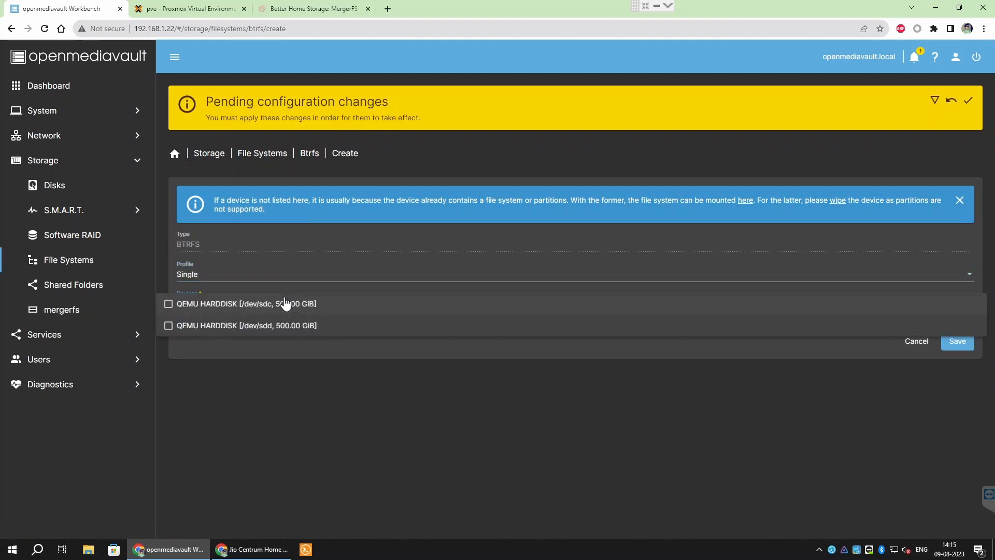
click(958, 341)
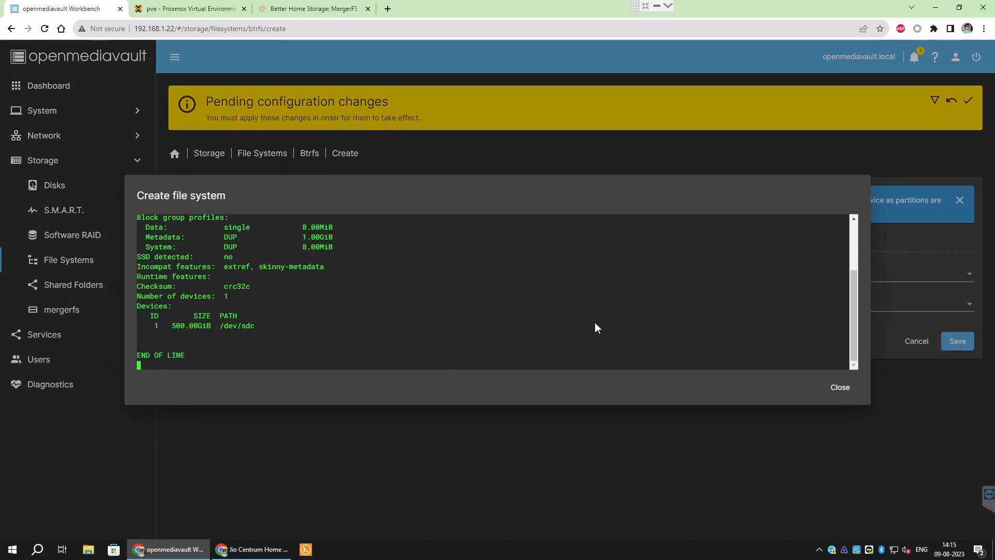
click(839, 388)
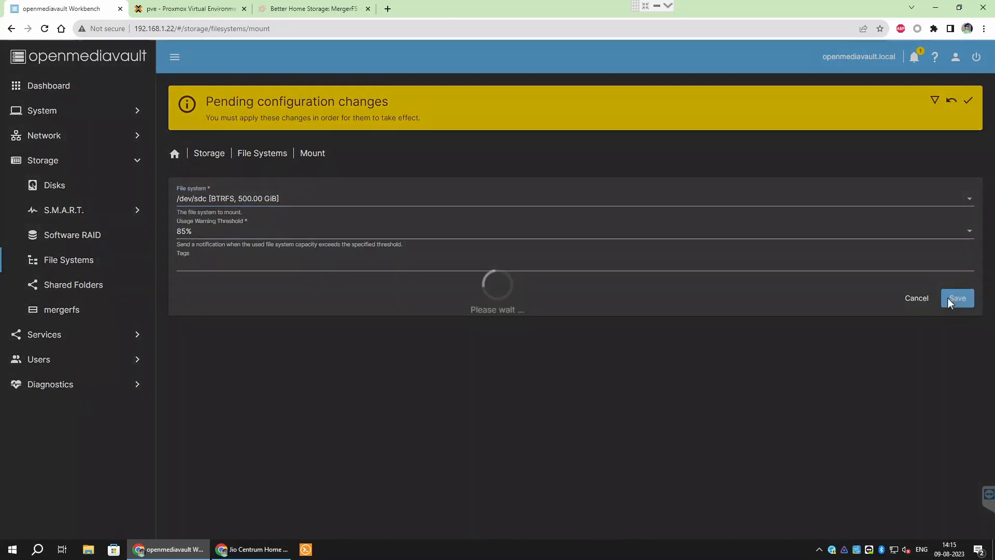
click(957, 297)
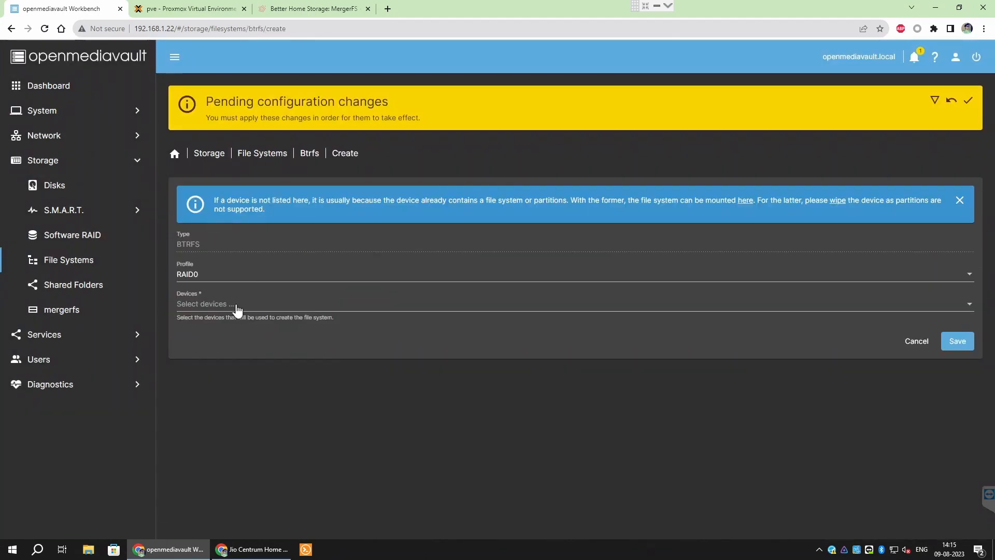
click(958, 341)
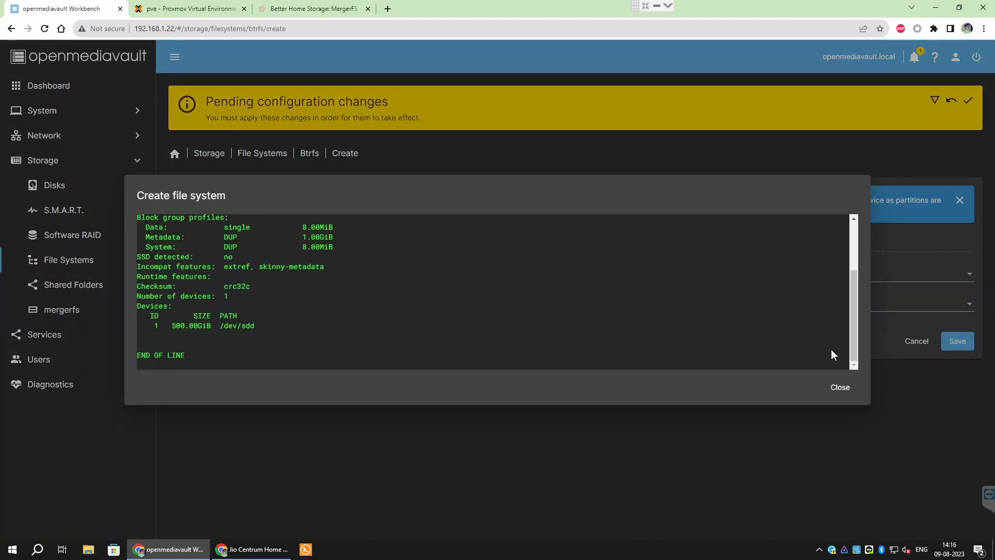
click(839, 387)
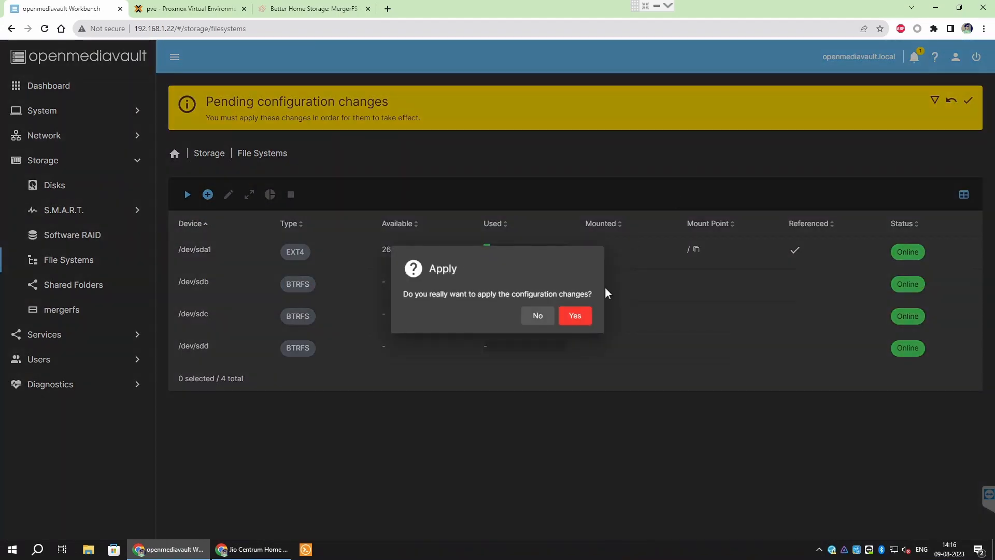
click(574, 316)
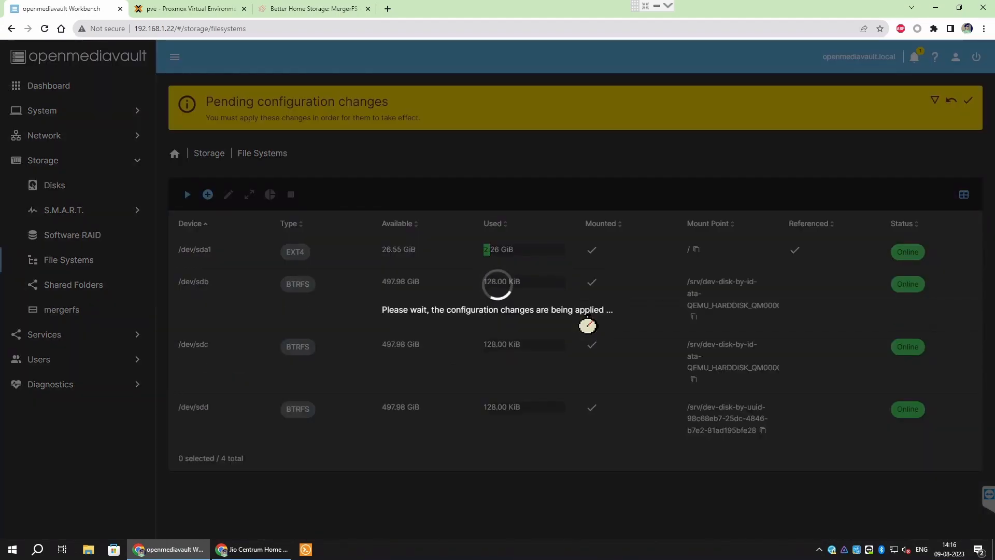
click(968, 100)
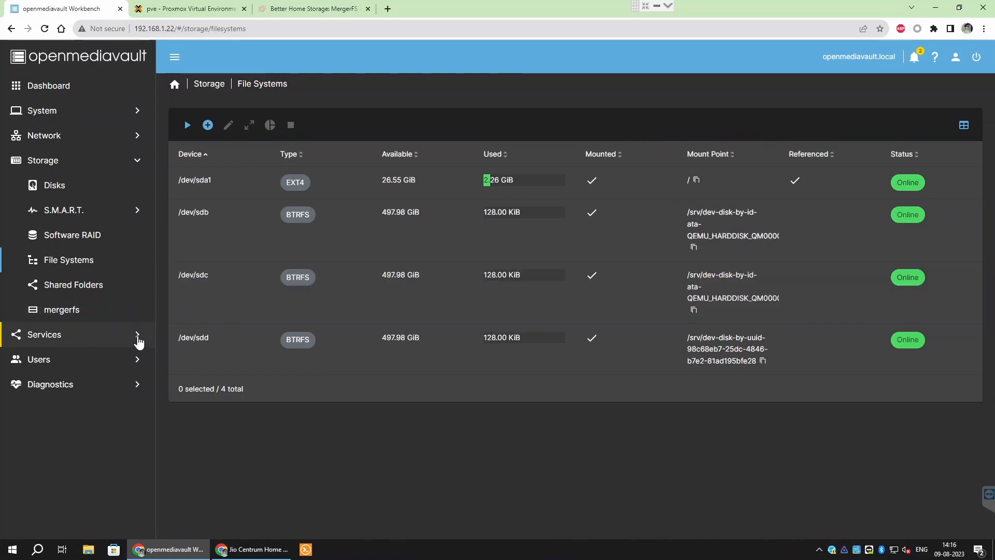
Step: In Services > SnapRAID > Settings, enter Delete threshold 50 and save
click(43, 334)
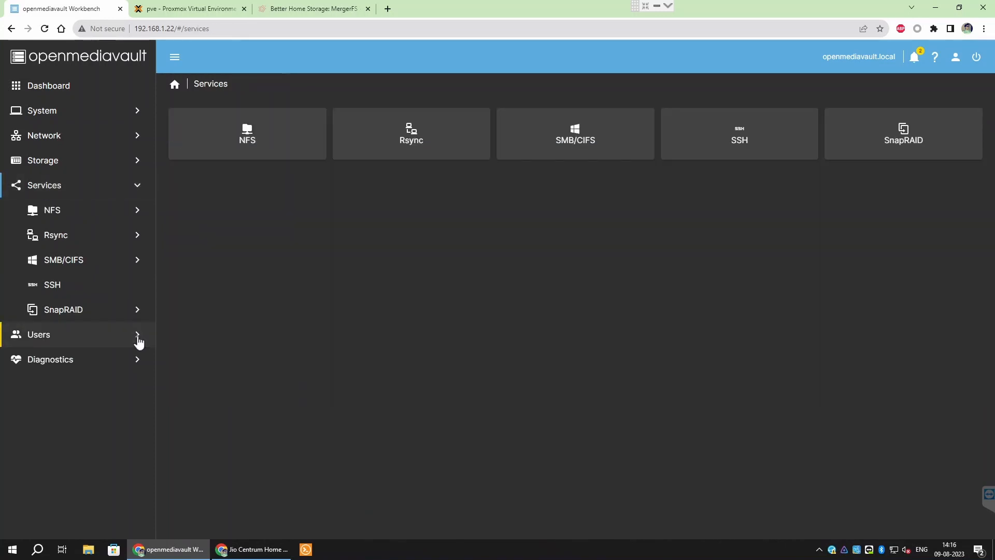
click(62, 309)
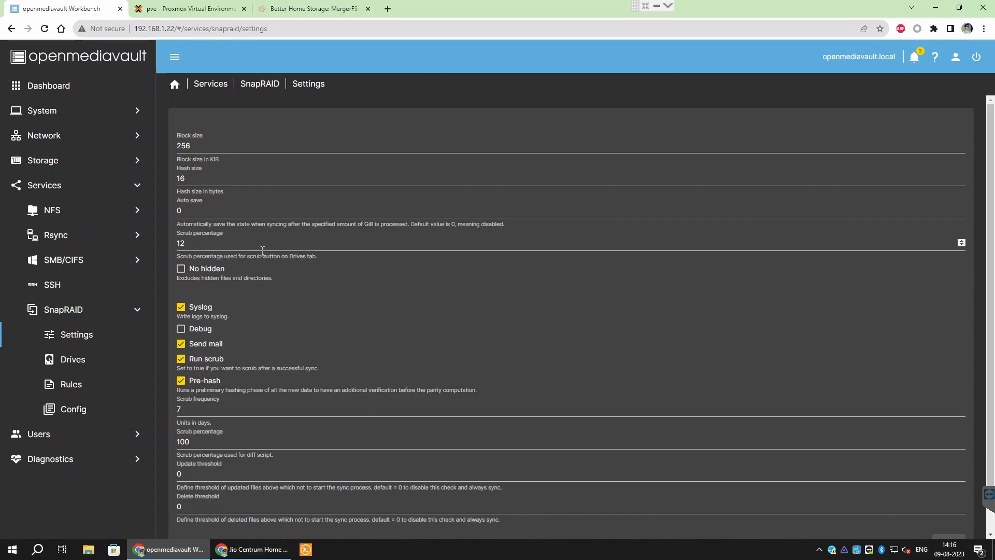
scroll(down, 3)
text(50)
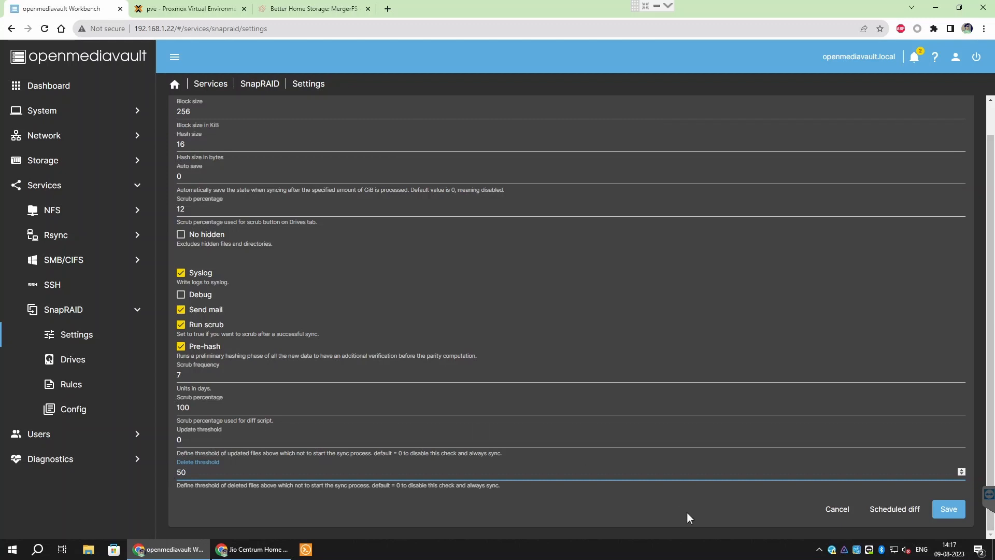
click(949, 509)
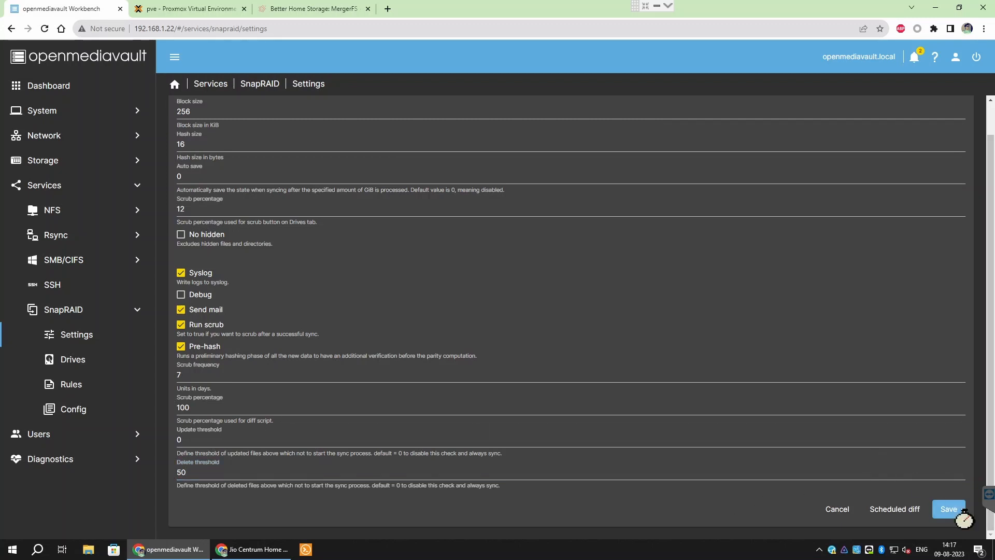
click(948, 509)
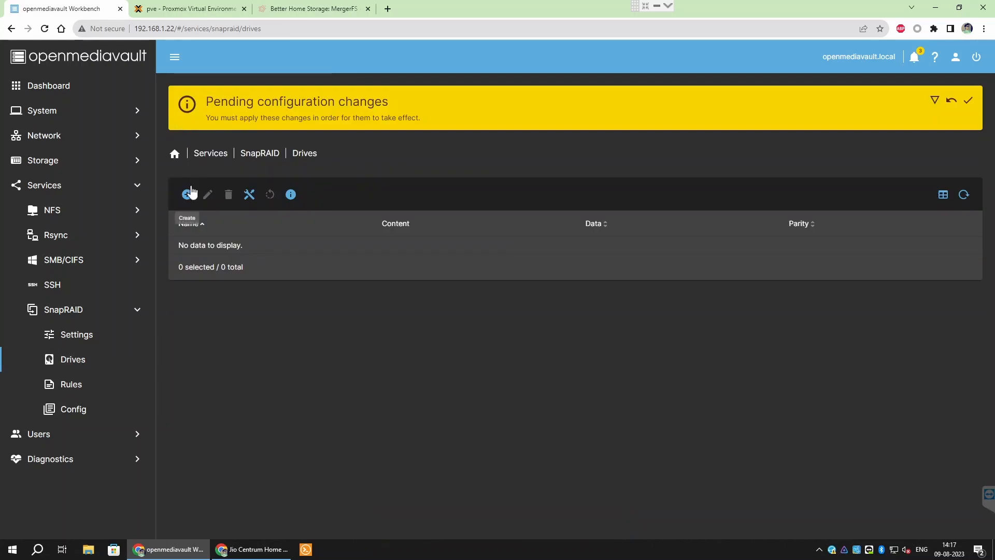
Step: Add Disk1 (content and data) and Disk2 as SnapRAID data drives
click(186, 194)
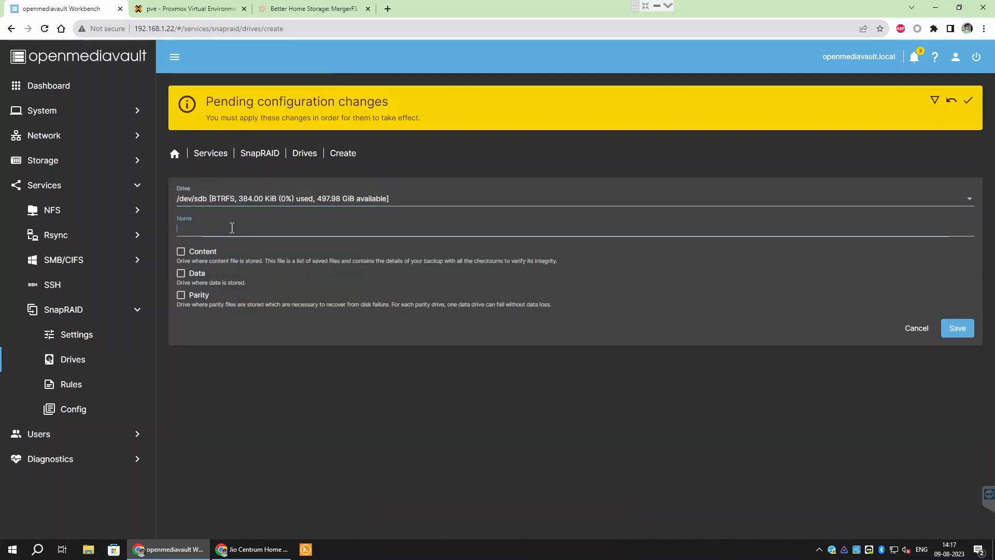
text(Disk)
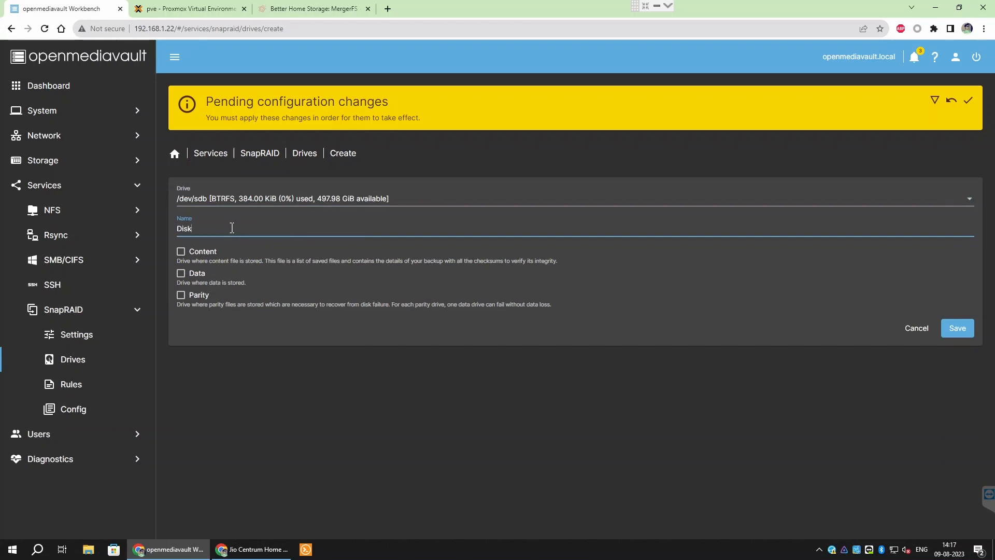
click(180, 252)
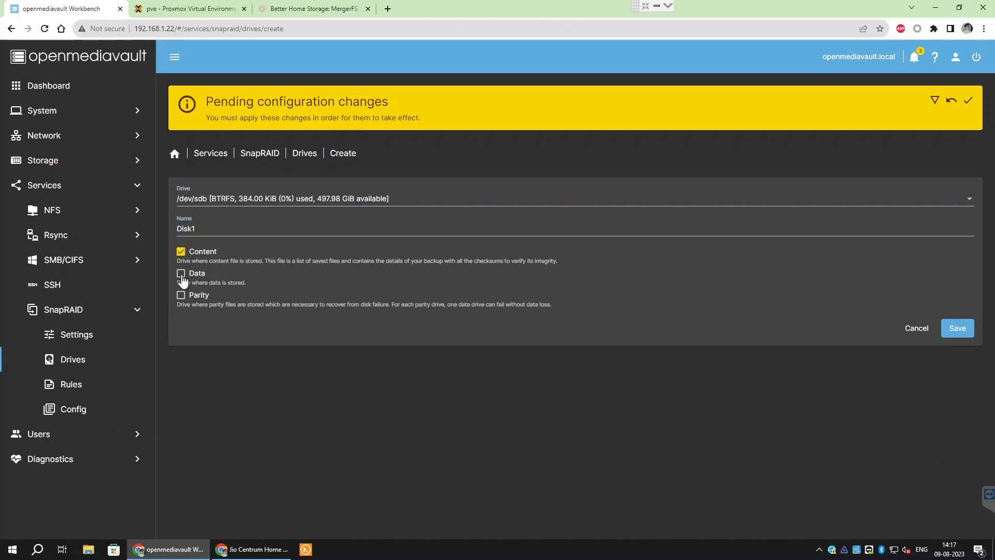
click(957, 328)
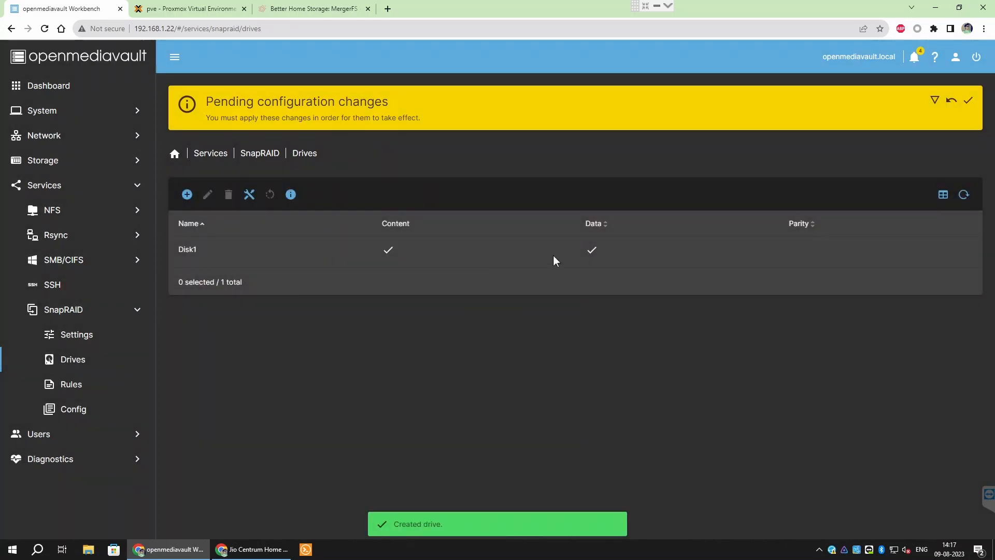
click(186, 194)
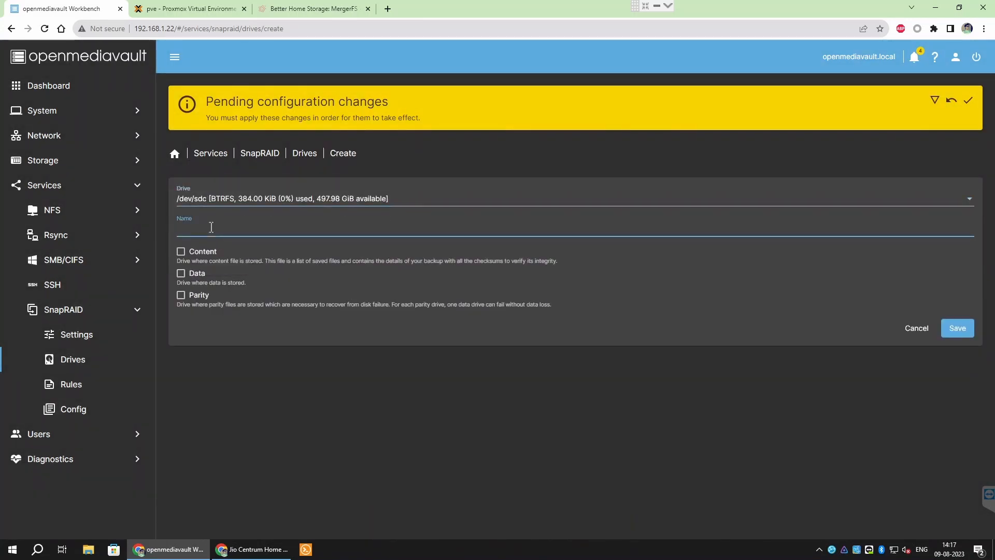
text(Disk2)
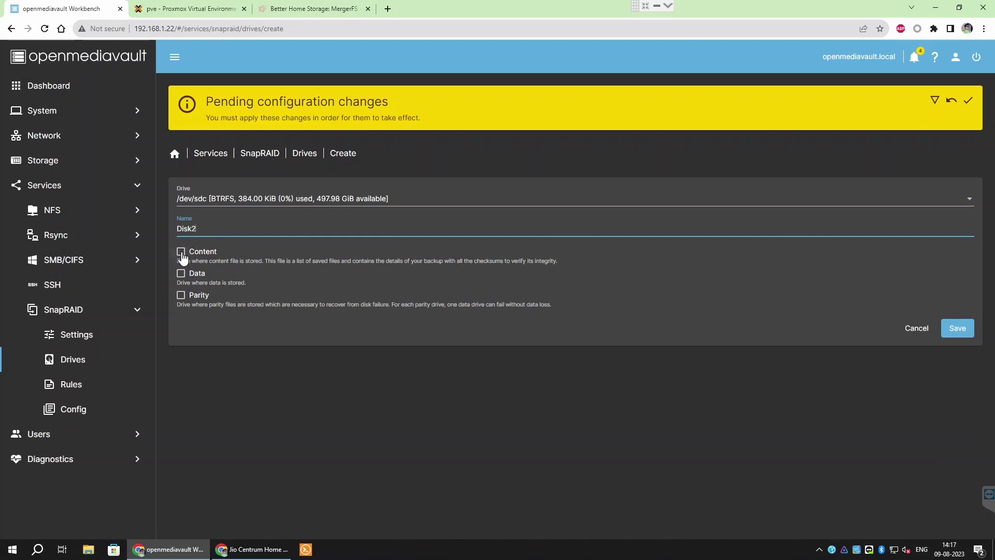
click(958, 327)
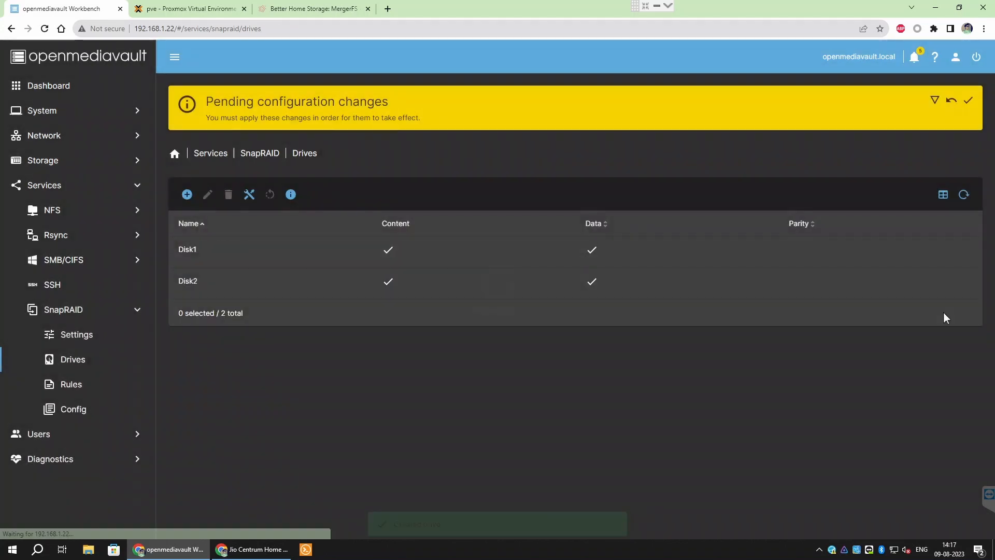
Step: Add Parity1 as the SnapRAID parity drive and apply the pending changes
click(186, 194)
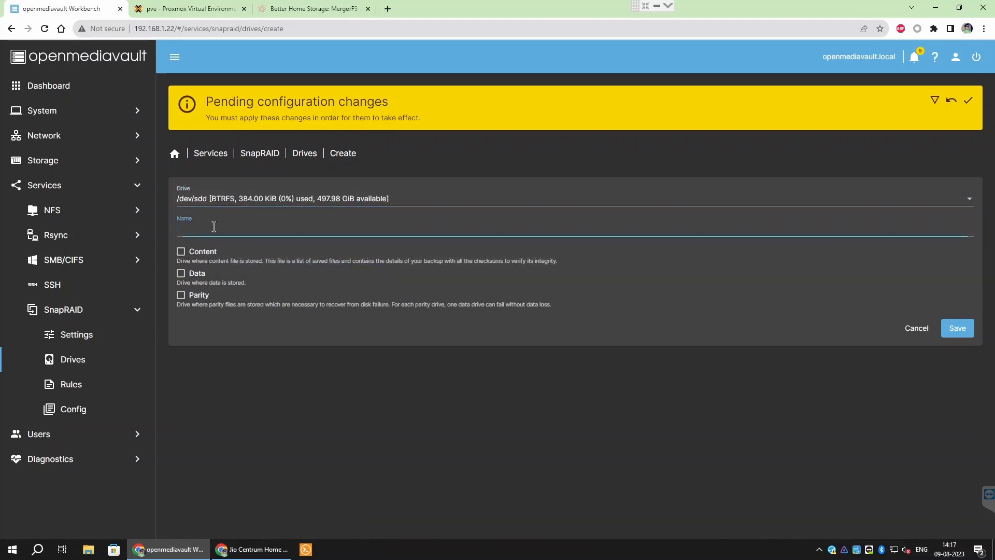
text(Pa)
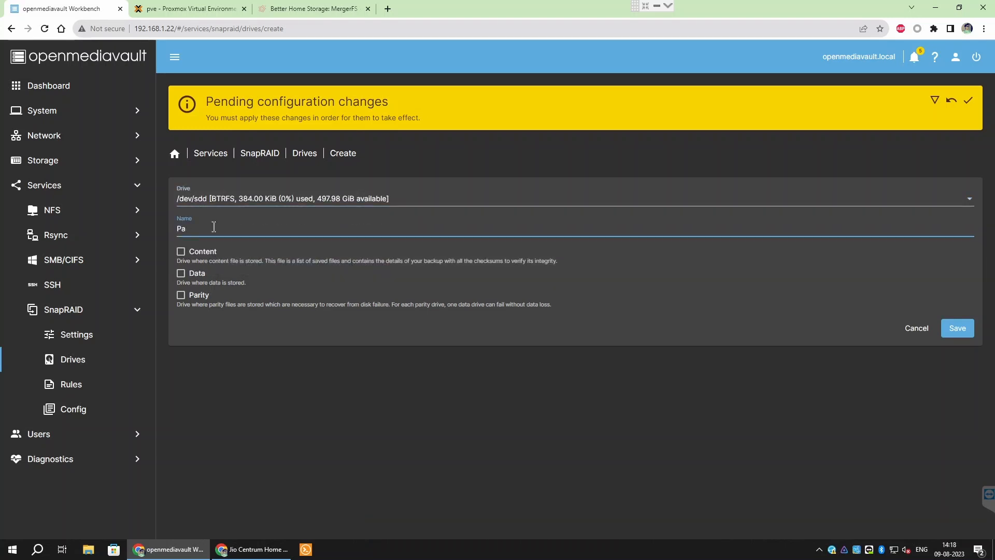
text(rity1)
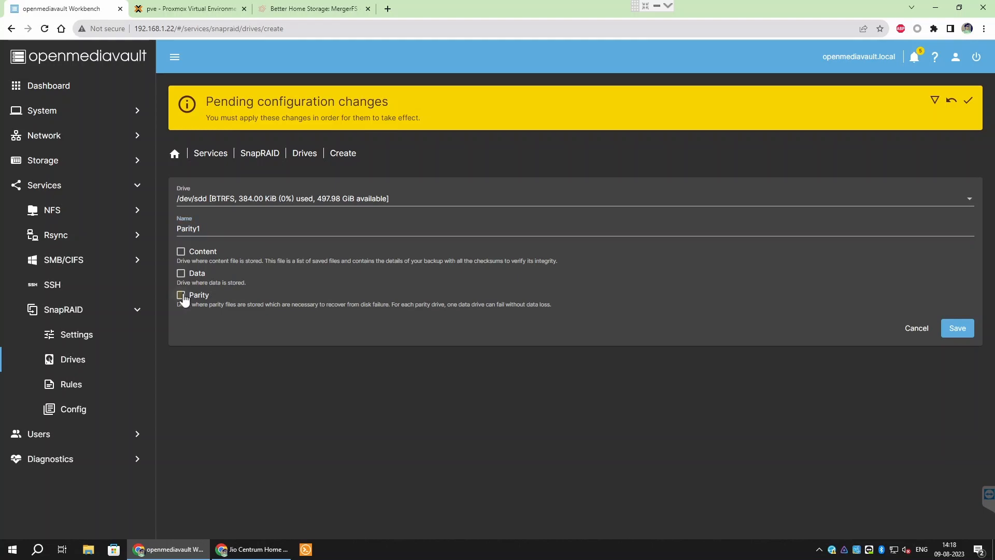
click(958, 328)
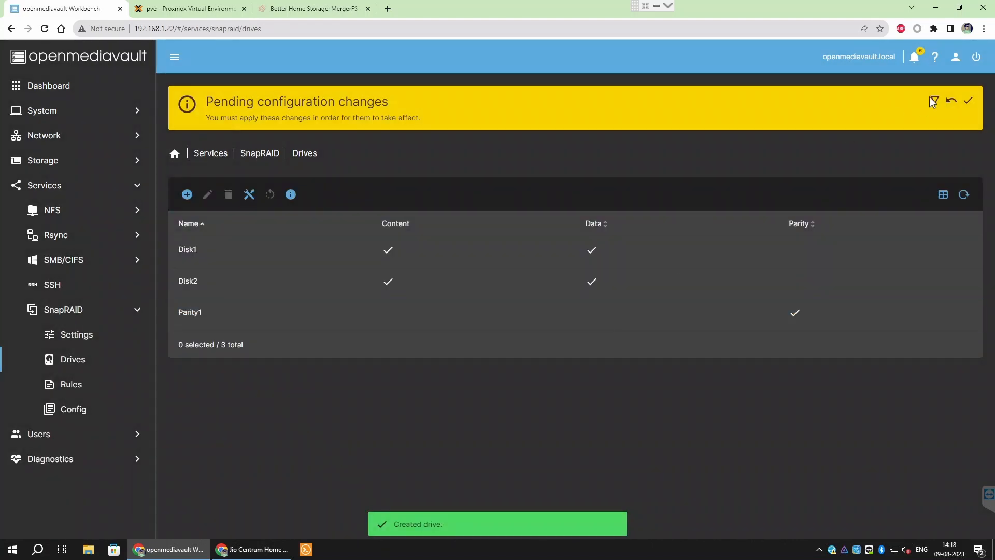
click(968, 101)
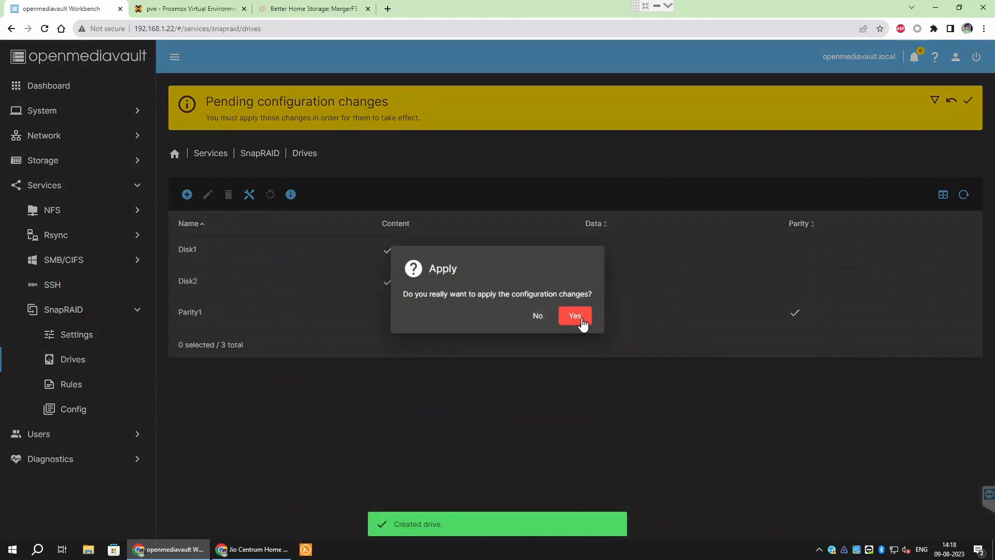
click(574, 315)
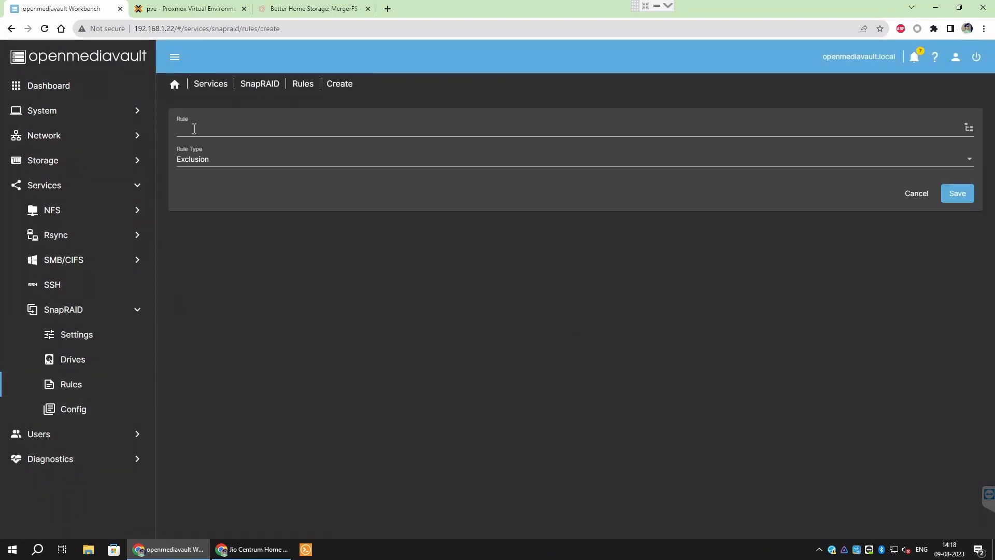
text(\Downloads)
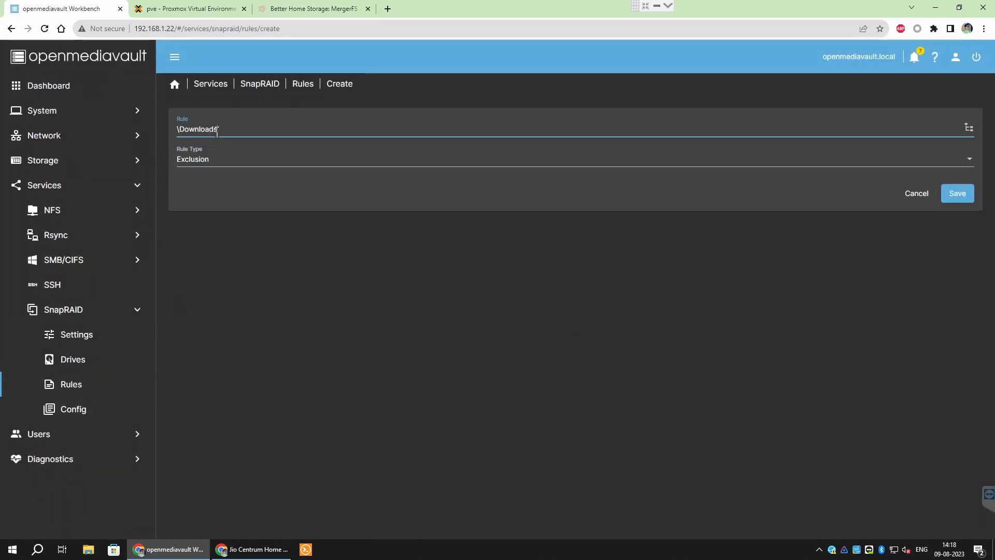
click(42, 161)
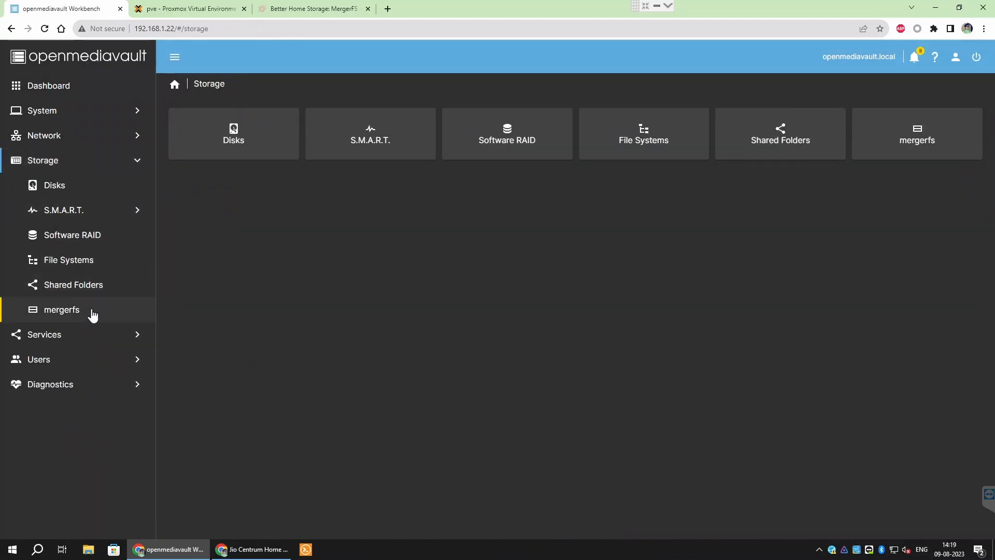
Step: Create the mergerfs pool 'Storage-pool' from the /dev/sdb and /dev/sdc file systems
click(62, 309)
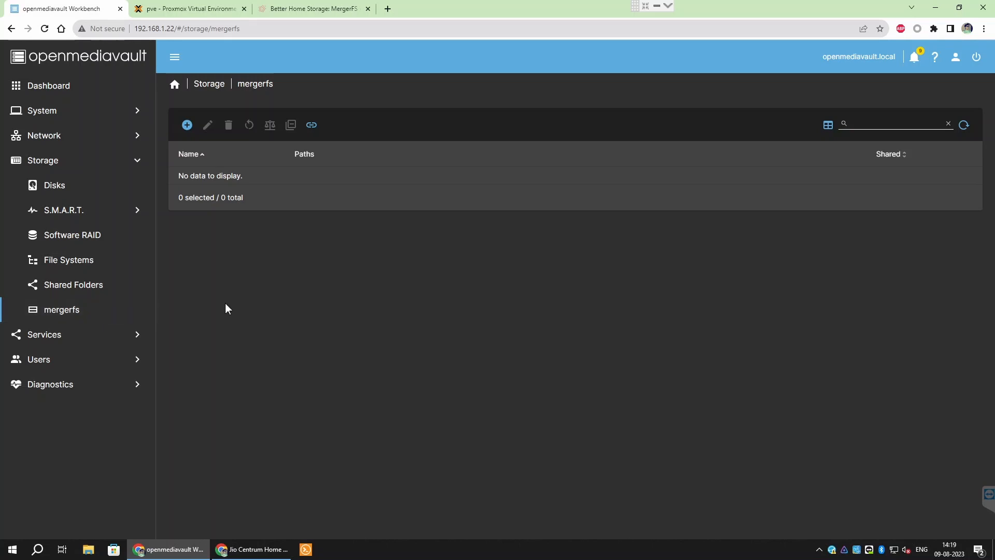
click(187, 125)
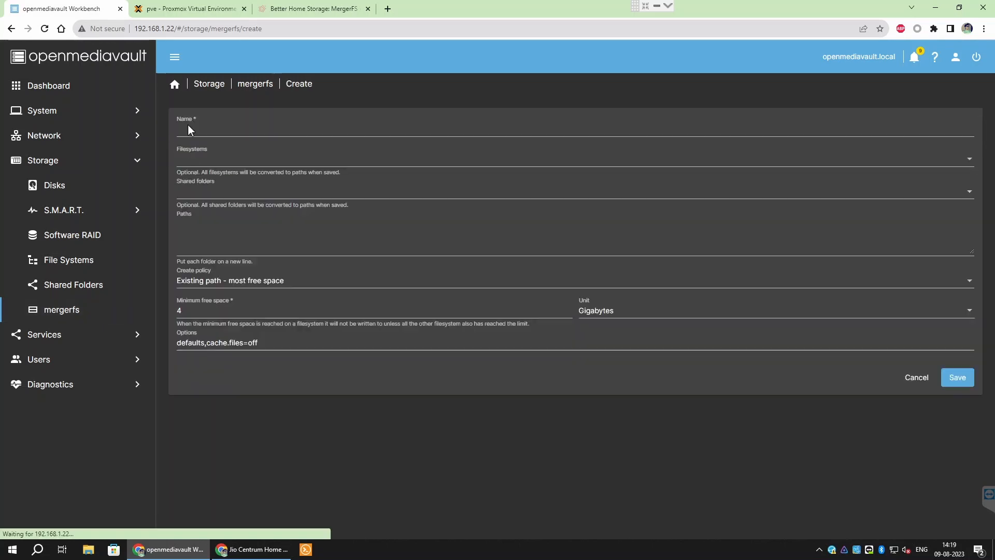
text(Storage)
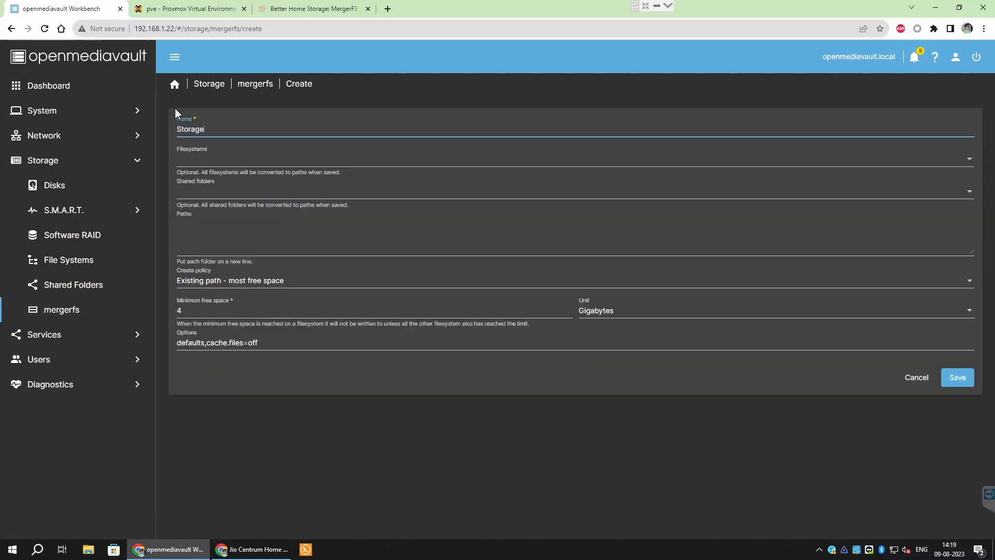
text(-pool)
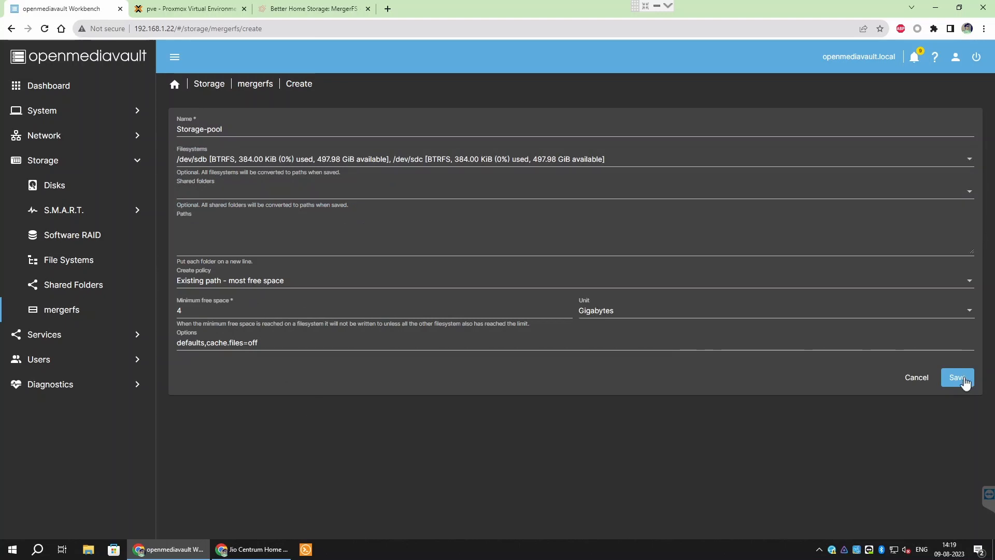
click(958, 377)
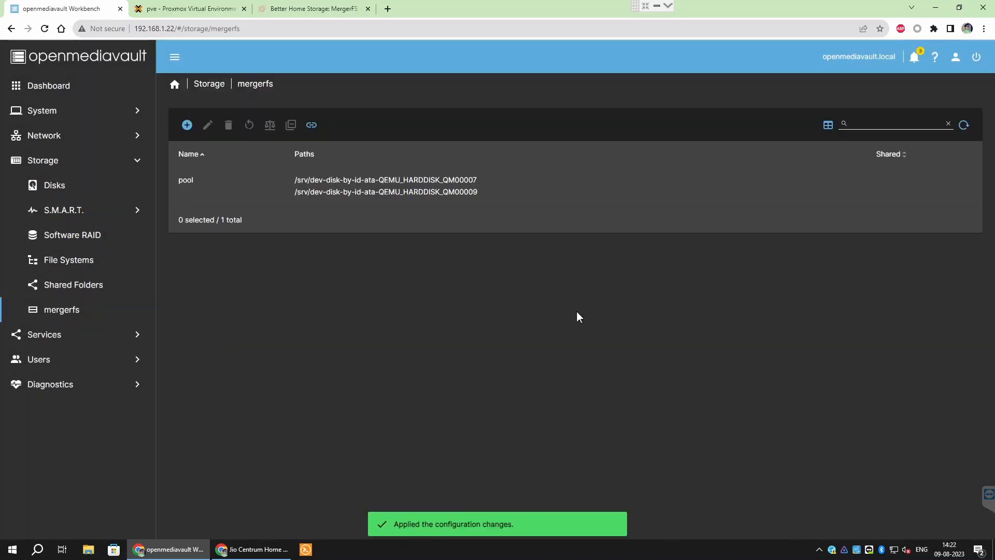
mouse_move(383, 322)
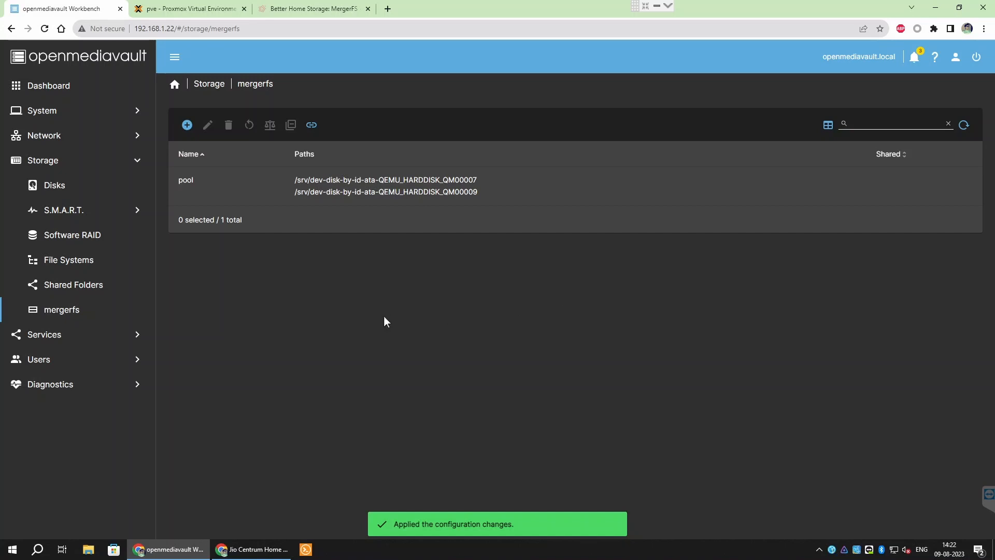
mouse_move(124, 116)
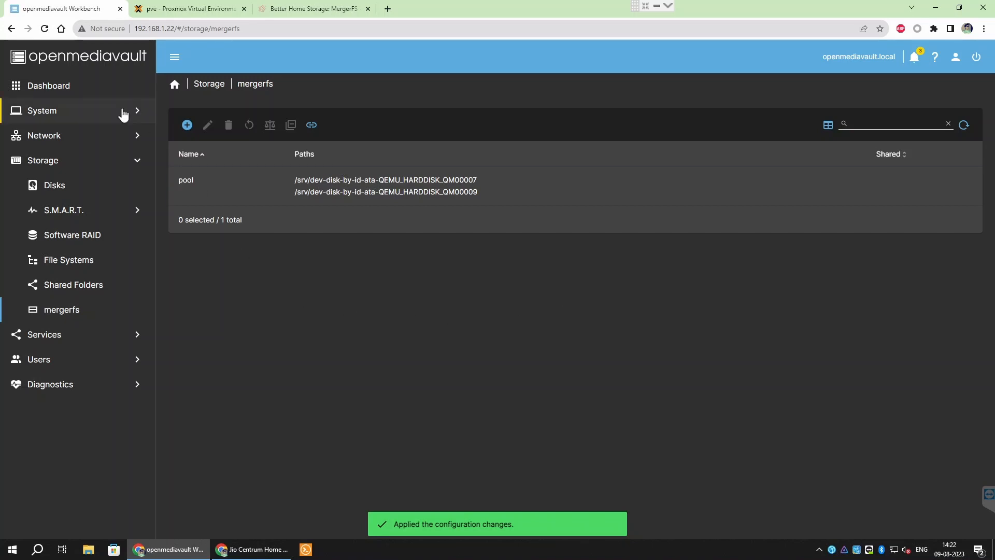
mouse_move(88, 236)
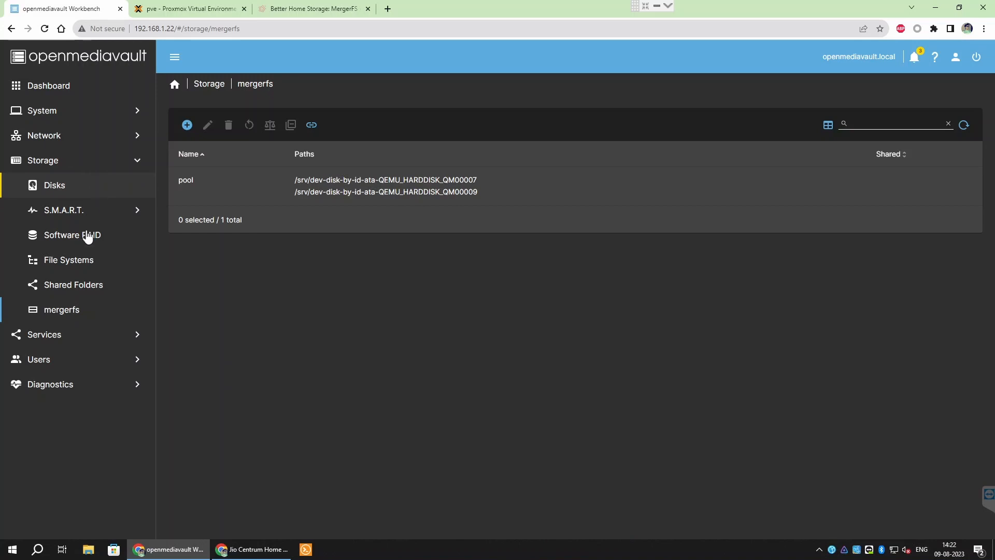
Step: Confirm /srv/mergerfs/pool is mounted and online with 995.97 GiB available
click(67, 260)
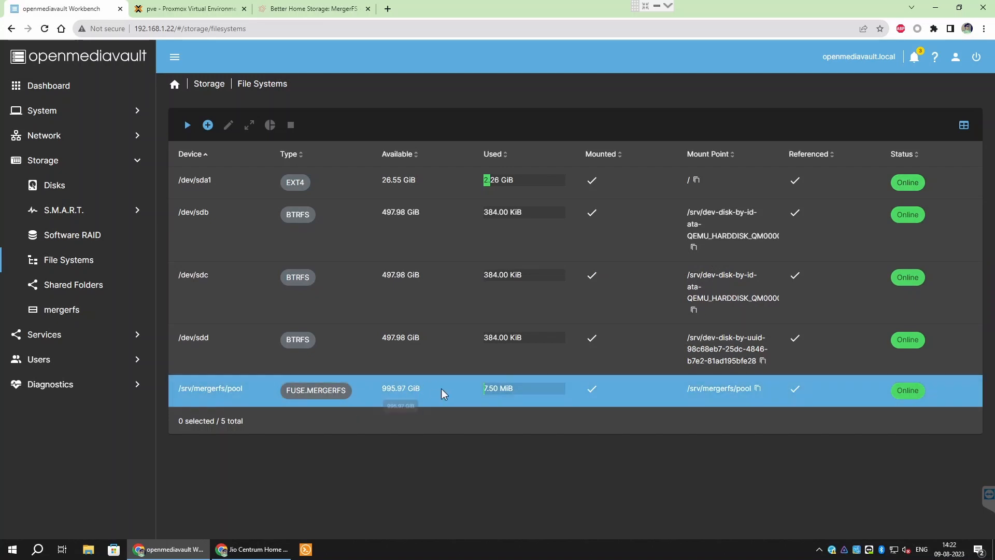
mouse_move(443, 397)
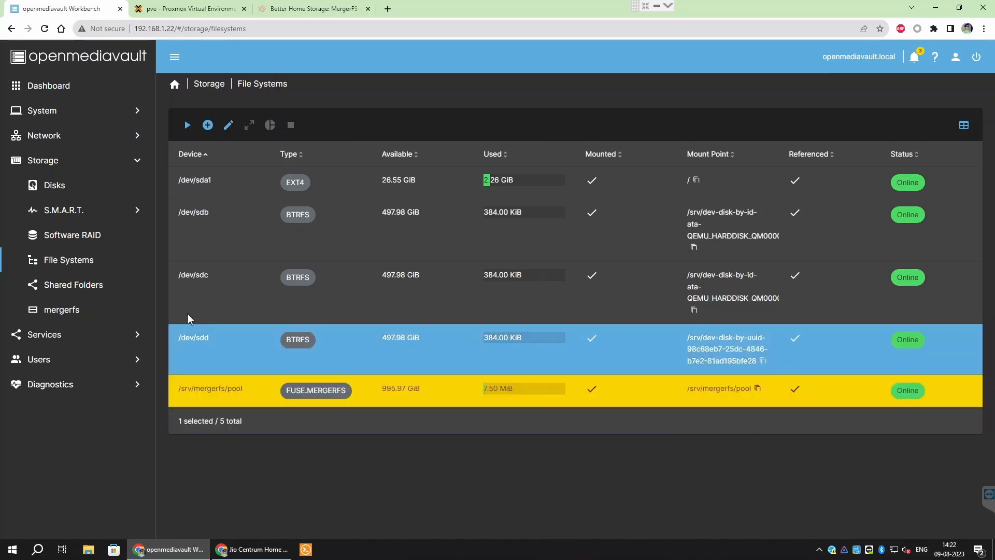
click(61, 309)
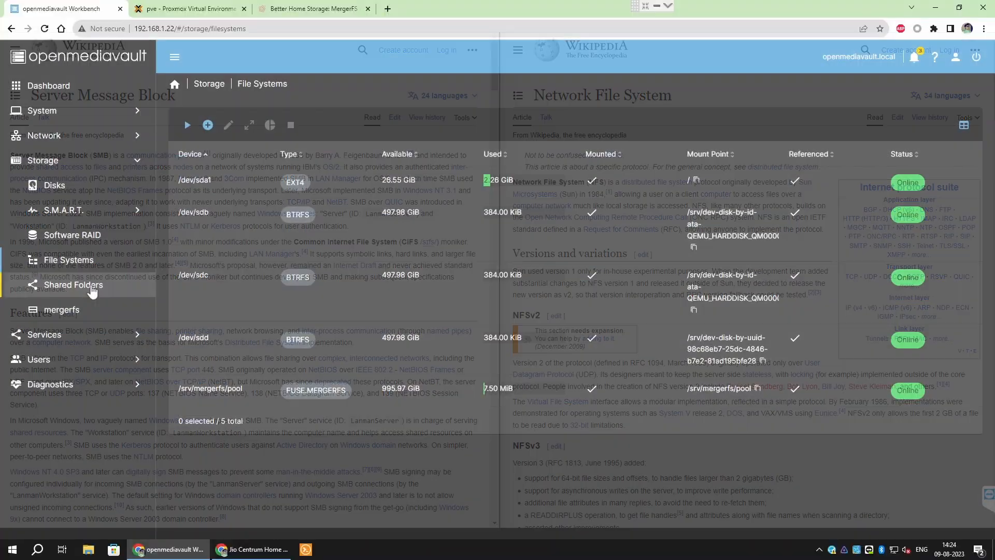
Step: Check the empty Shared Folders list and SMB/CIFS pages, then return to Shared Folders
click(73, 284)
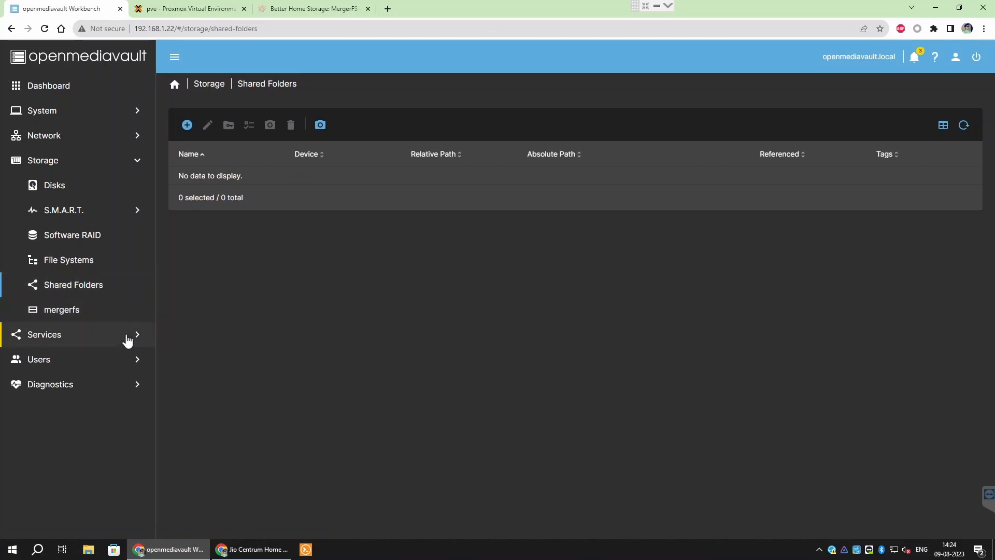
click(44, 335)
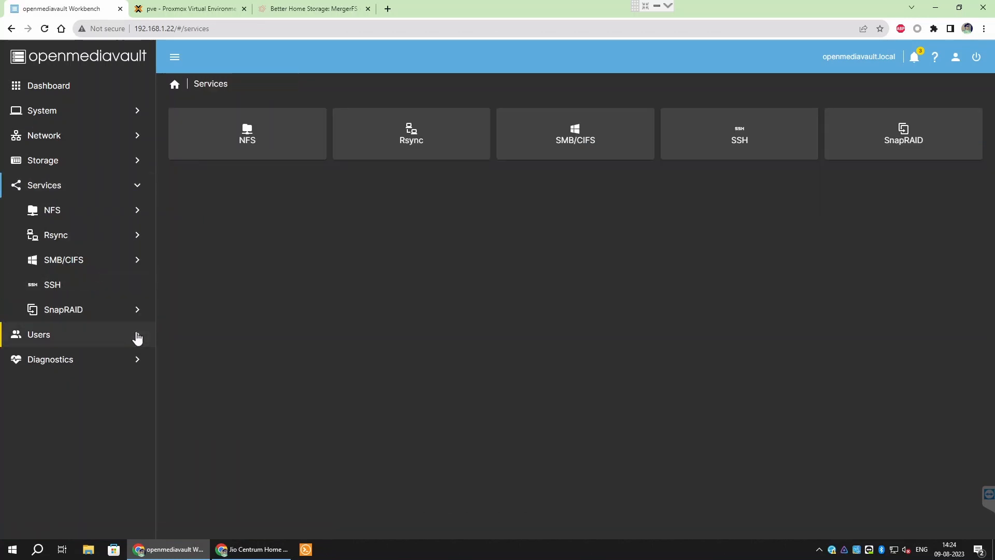
click(63, 259)
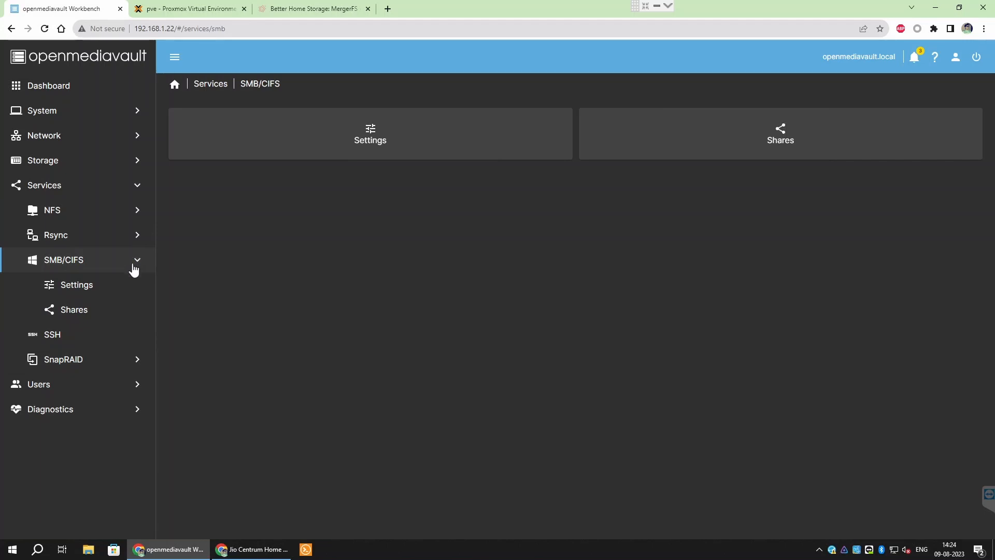
click(43, 160)
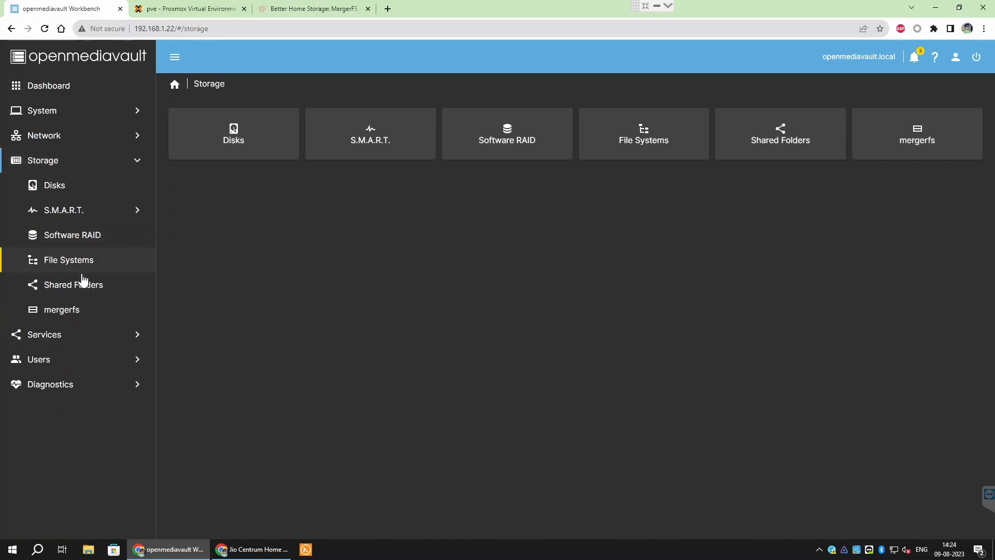
click(73, 285)
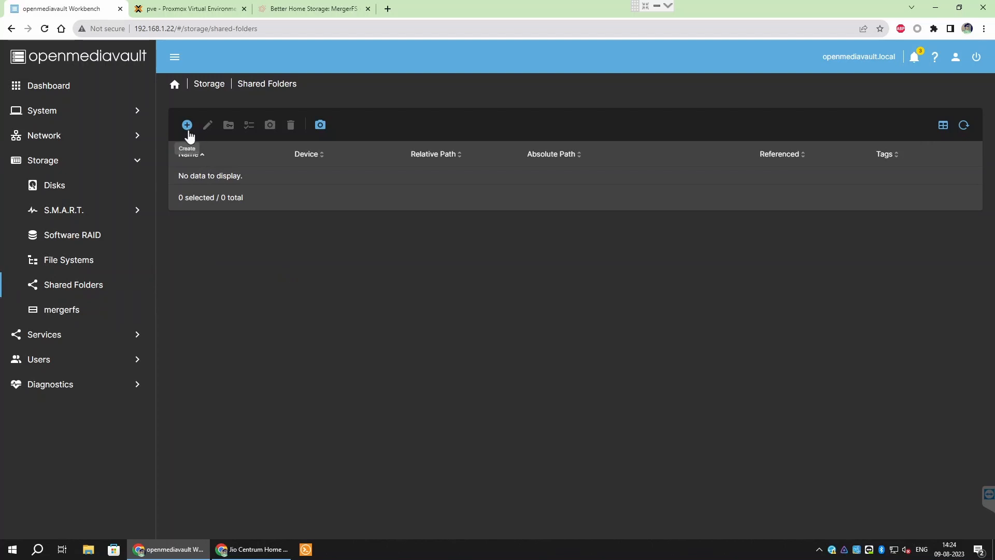
Step: Create a shared folder named 'Pool' on the mergerfs pool file system and apply changes
click(186, 125)
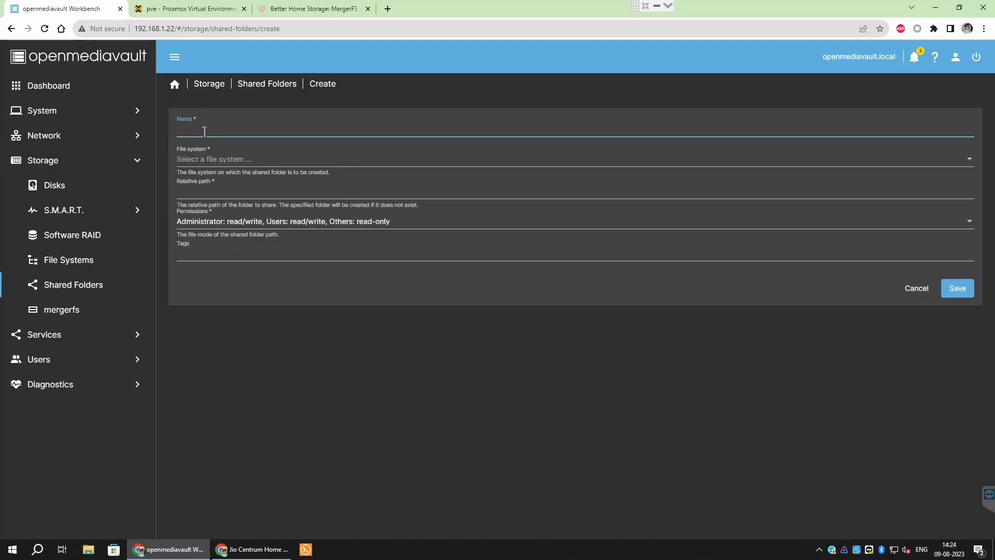
text(P)
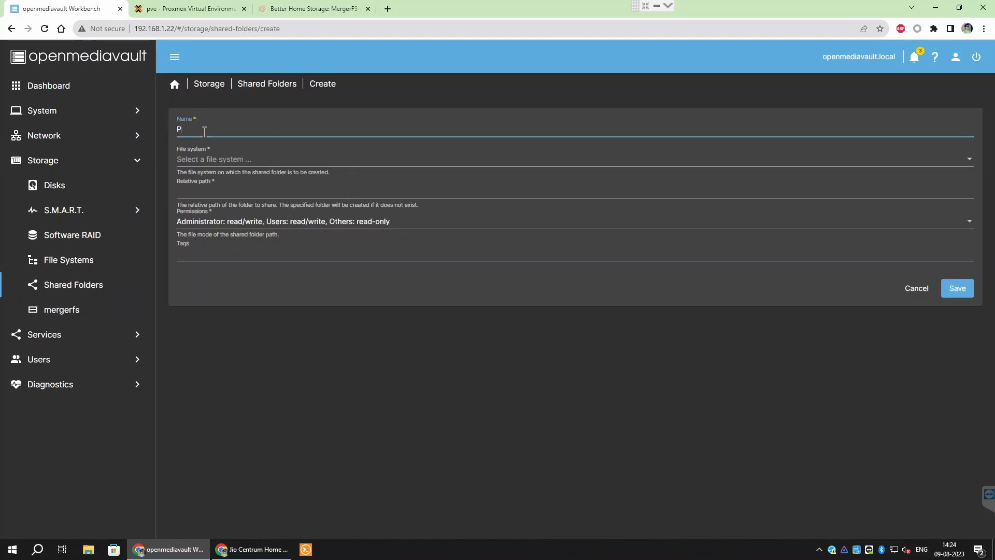
text(ool)
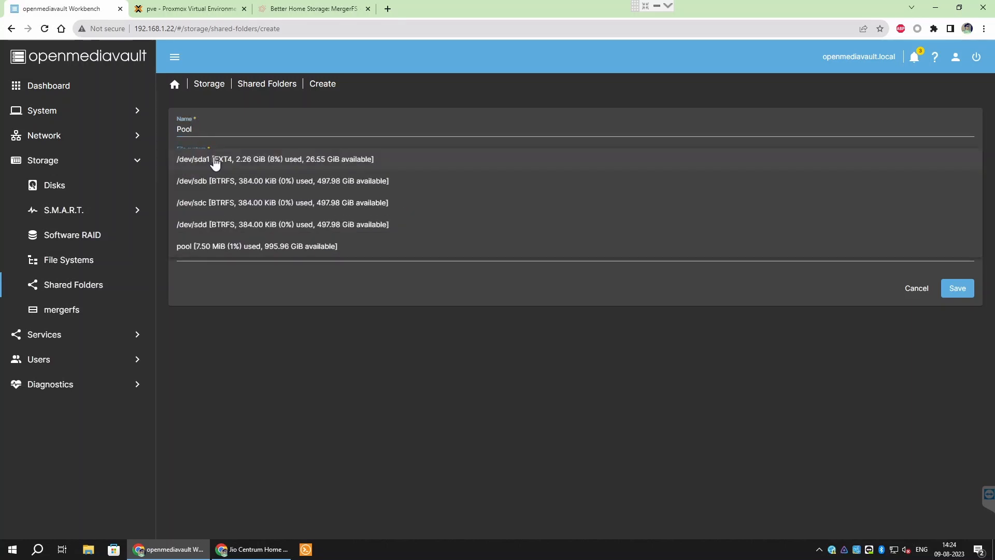
mouse_move(358, 190)
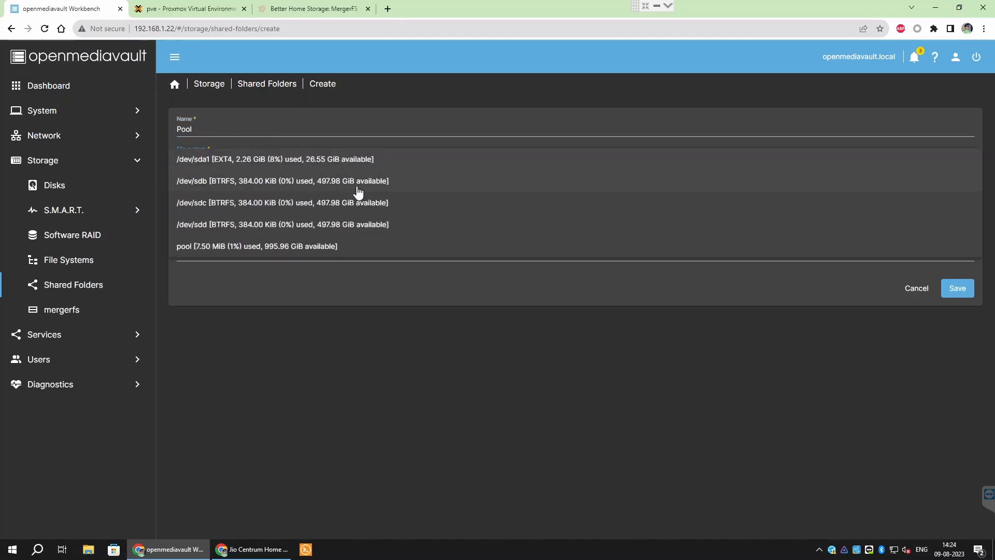
click(256, 246)
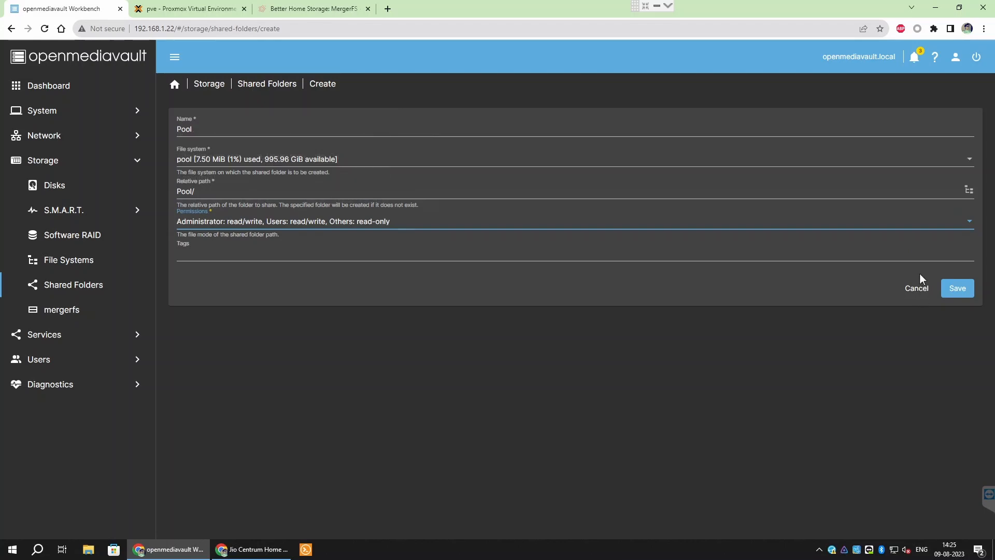
click(957, 288)
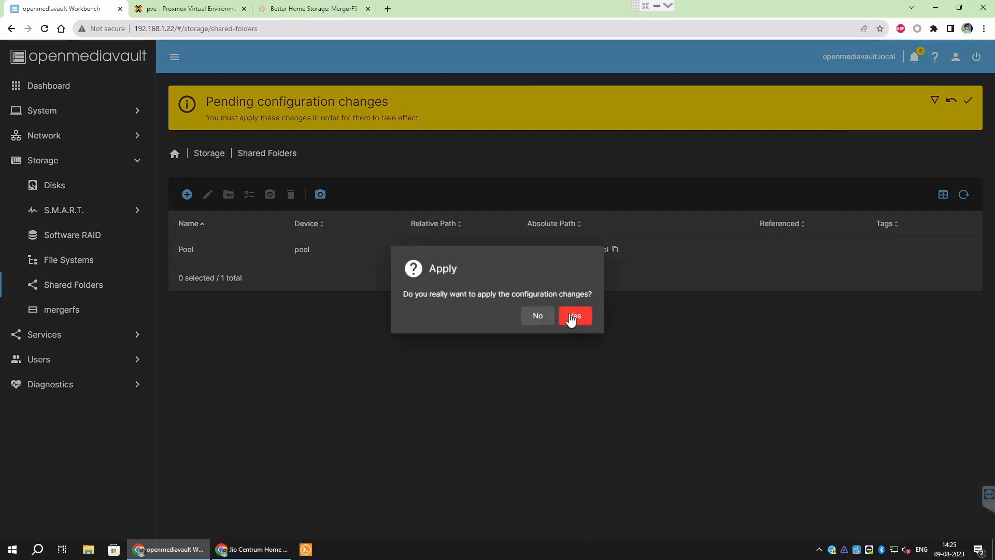
click(574, 316)
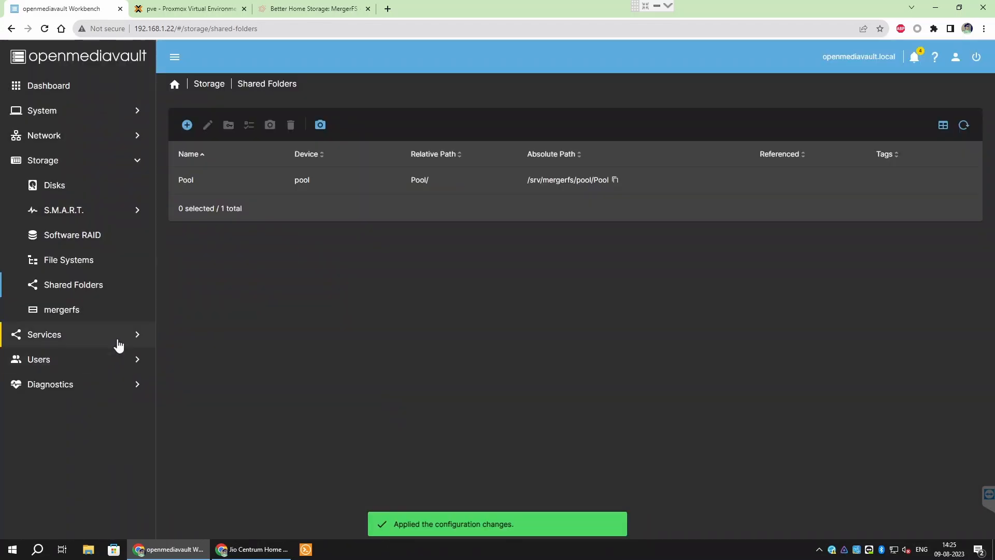
Step: Tick Enabled in the SMB/CIFS settings and save them
click(43, 334)
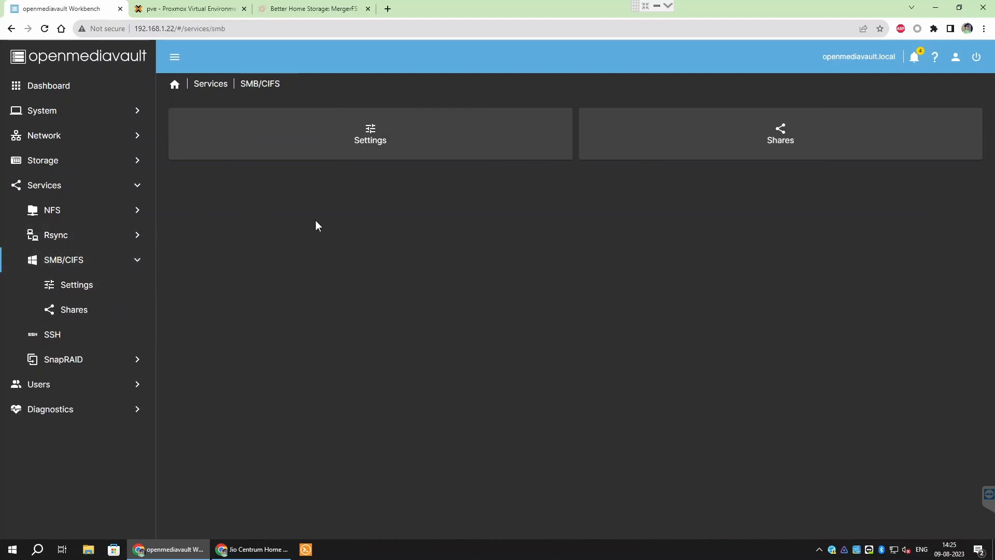
click(371, 133)
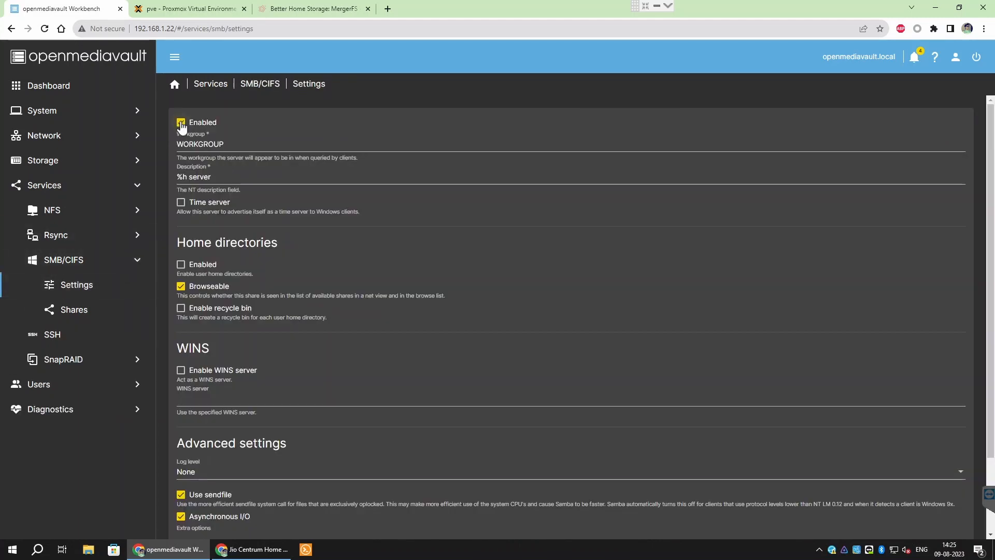
scroll(down, 3)
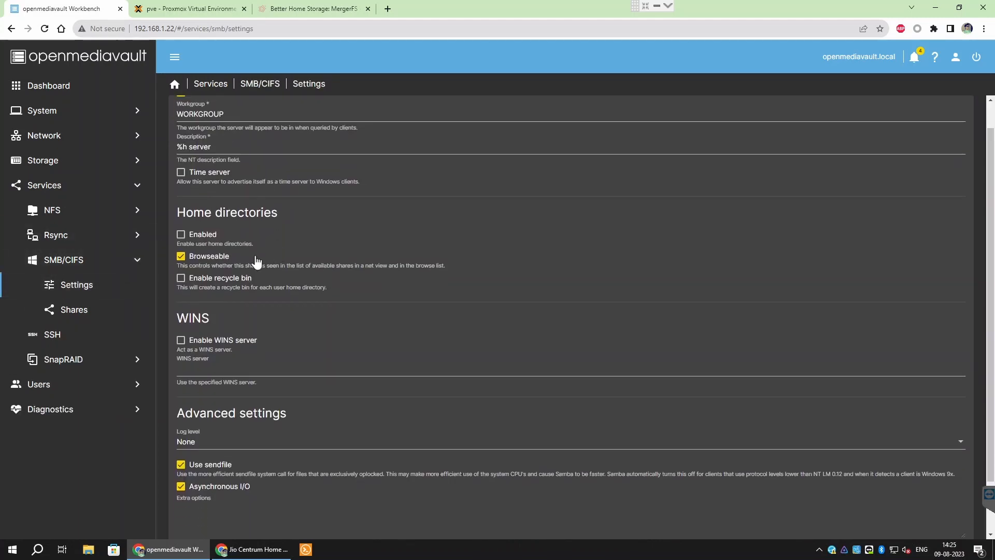
scroll(down, 3)
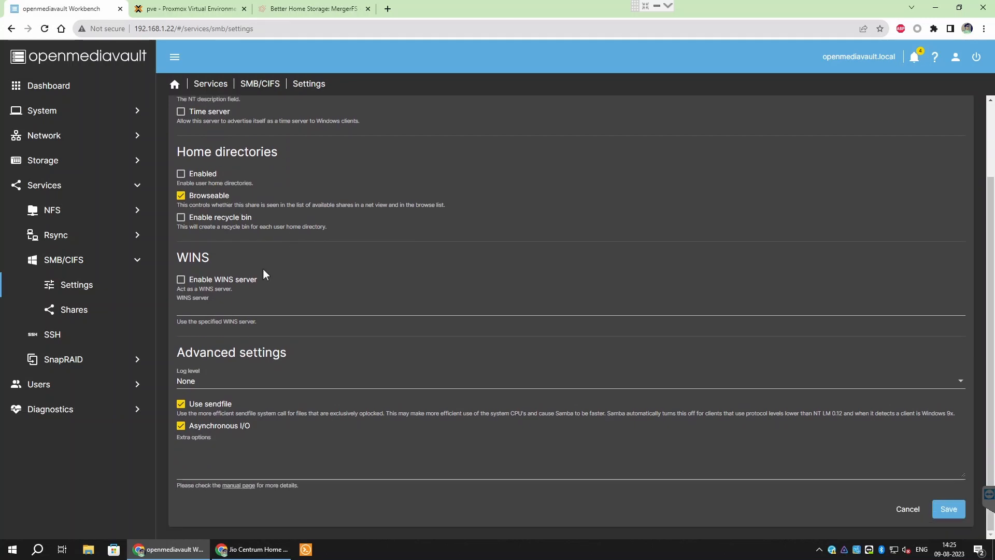
click(948, 508)
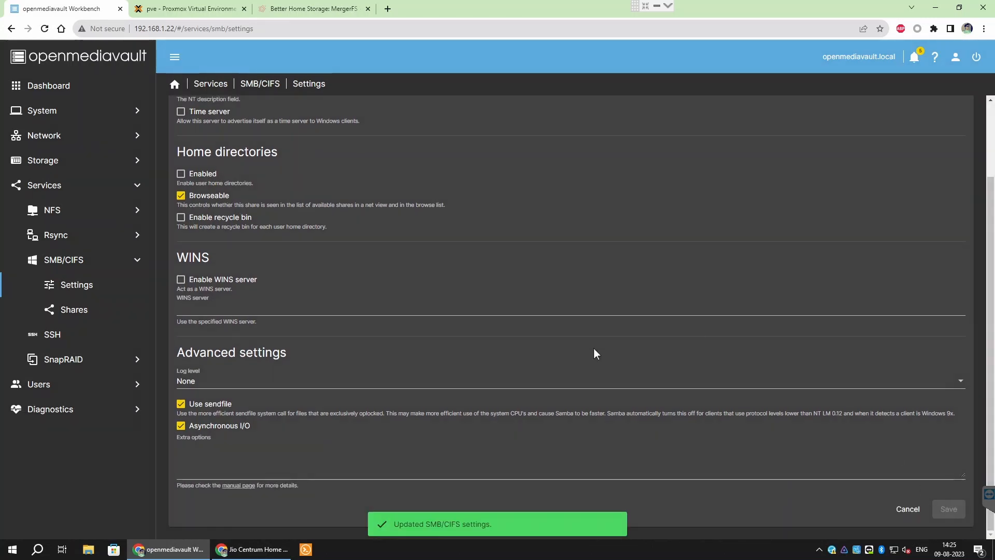
Step: Add an SMB/CIFS share for the Pool folder and save it
click(73, 309)
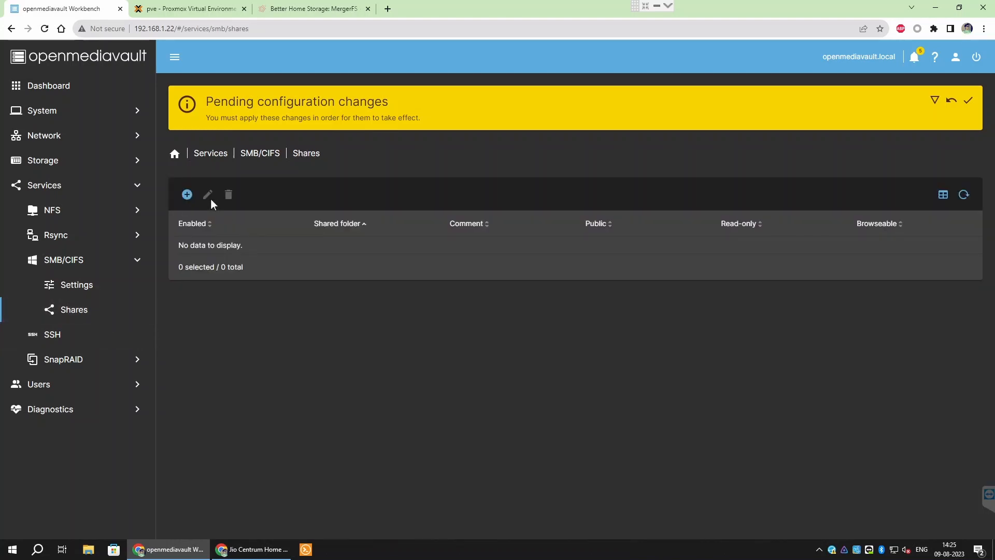
click(187, 195)
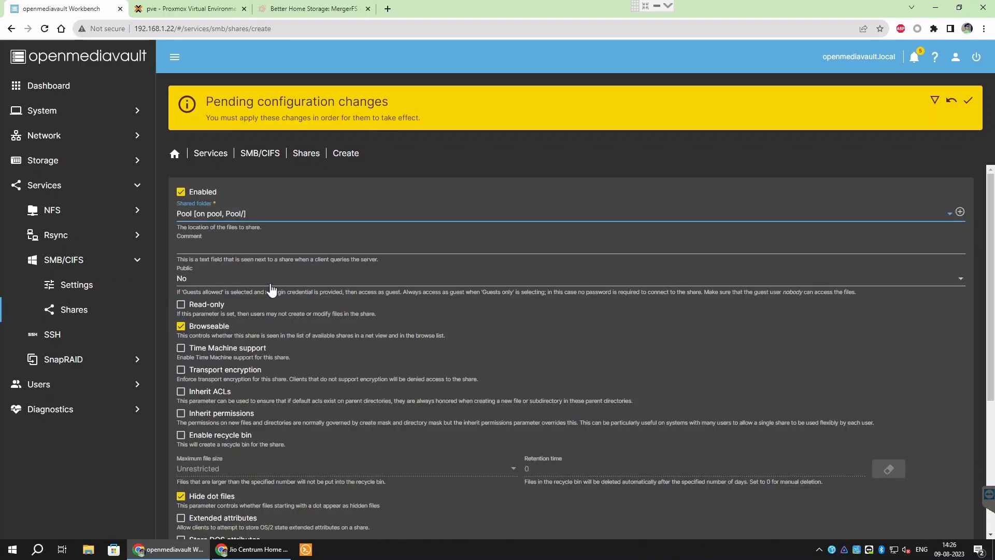
scroll(down, 3)
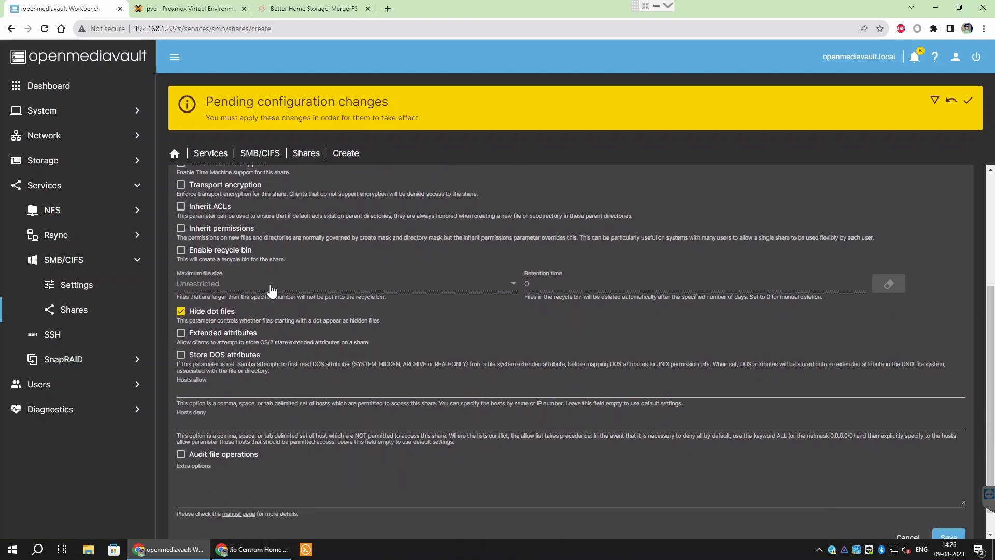
scroll(down, 3)
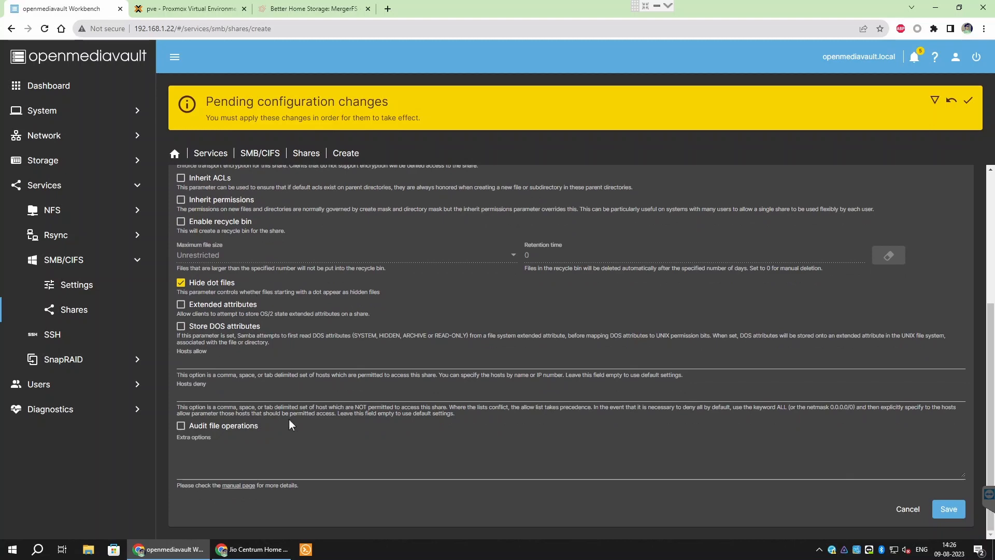
click(948, 509)
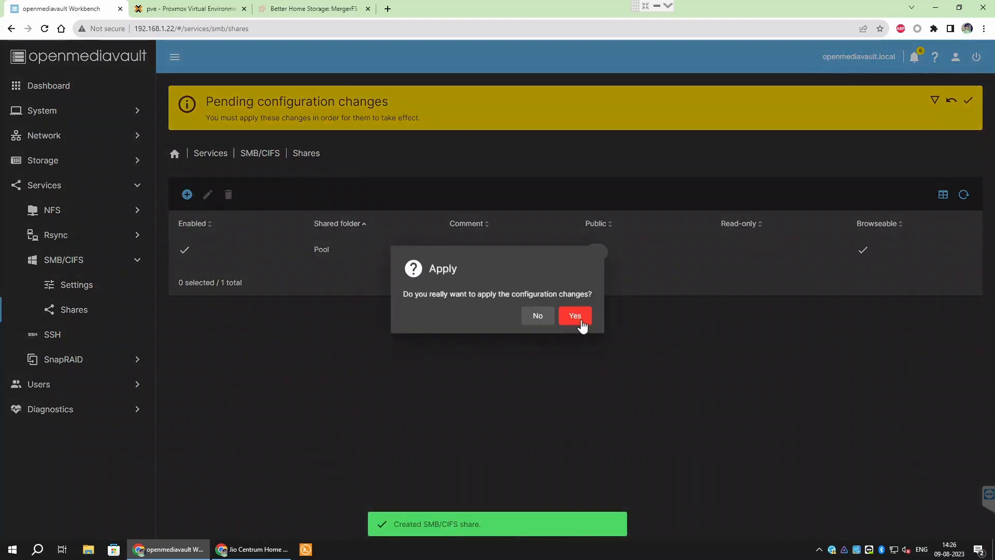
Step: Apply the pending configuration changes and enable the NFS service
click(574, 316)
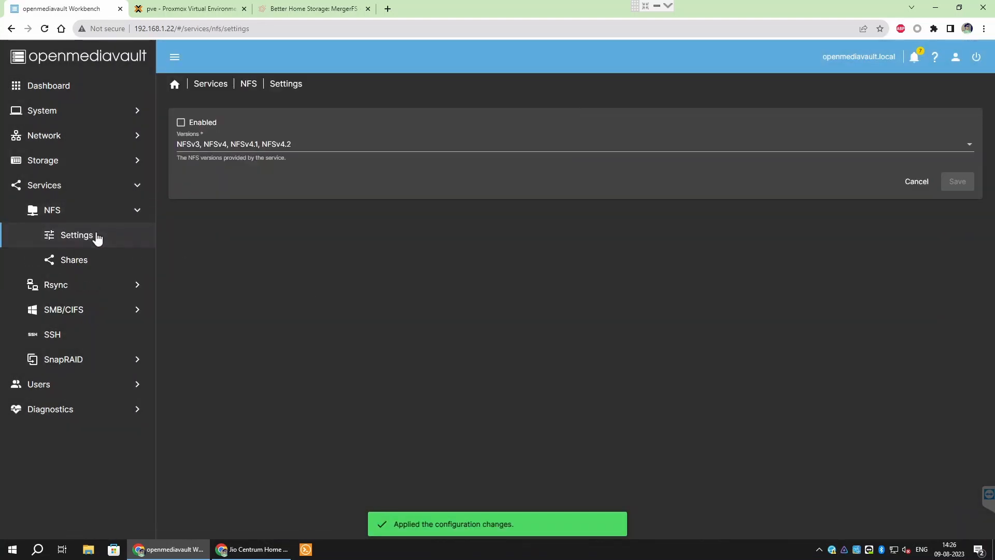
click(180, 122)
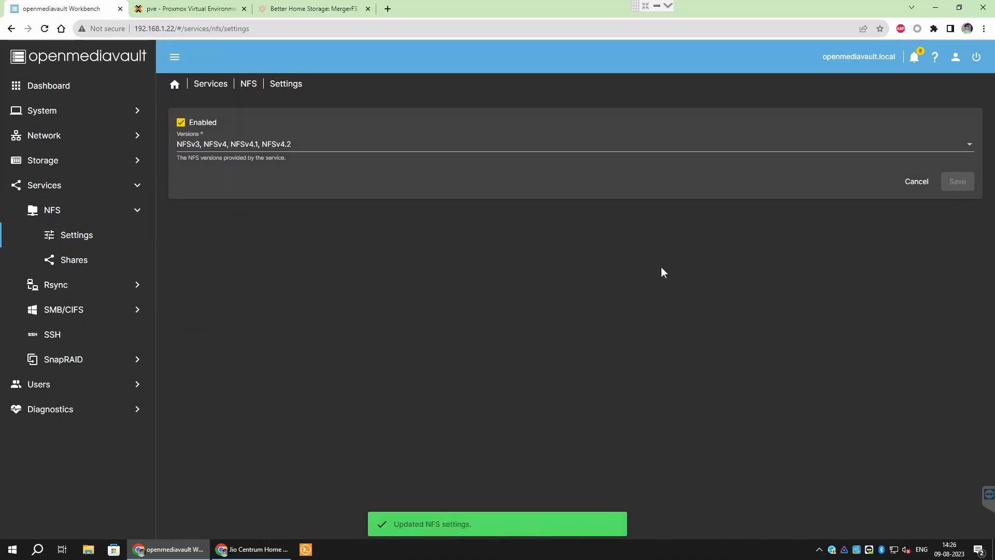
click(73, 259)
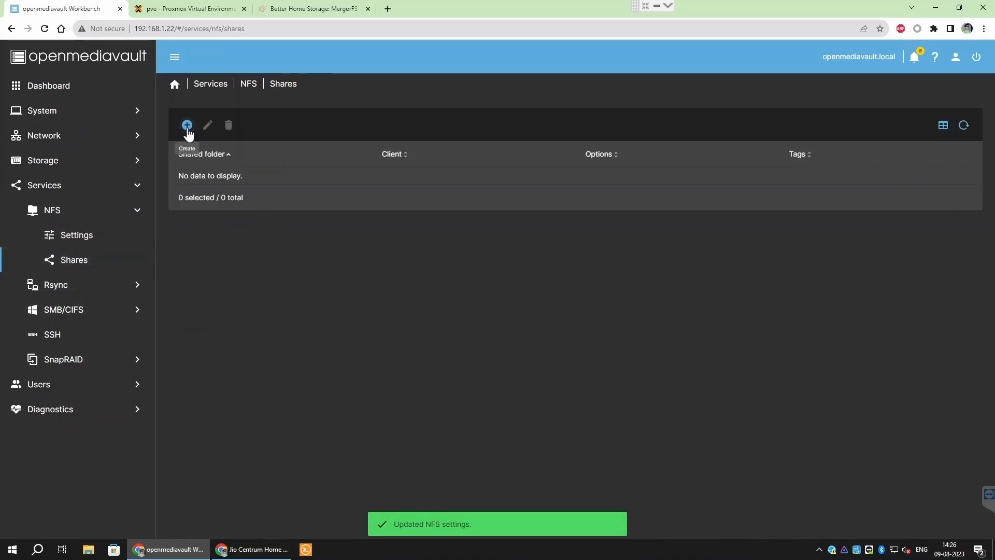
Step: Add an NFS share for Pool to clients 192.168.1.0/24 with read/write, then apply
click(187, 124)
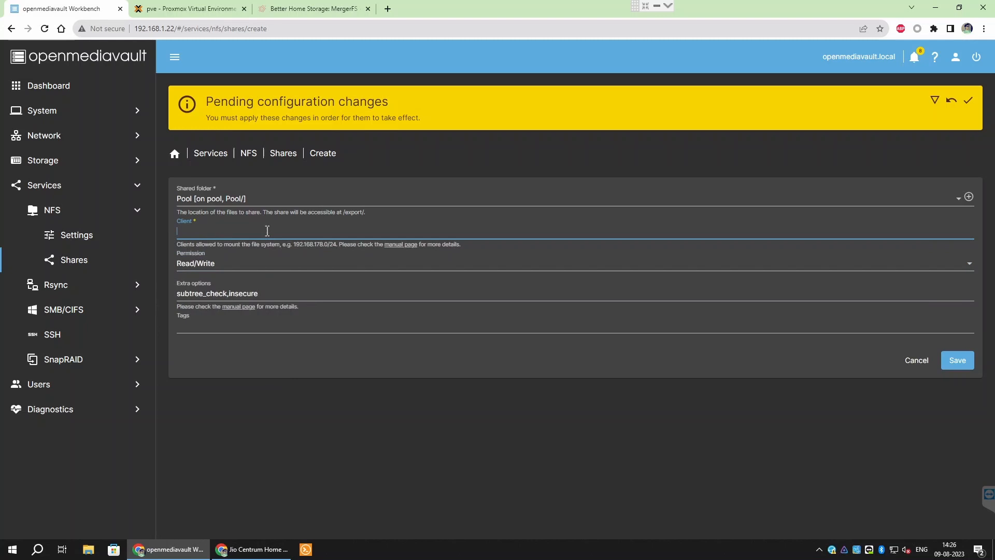
text(192.168)
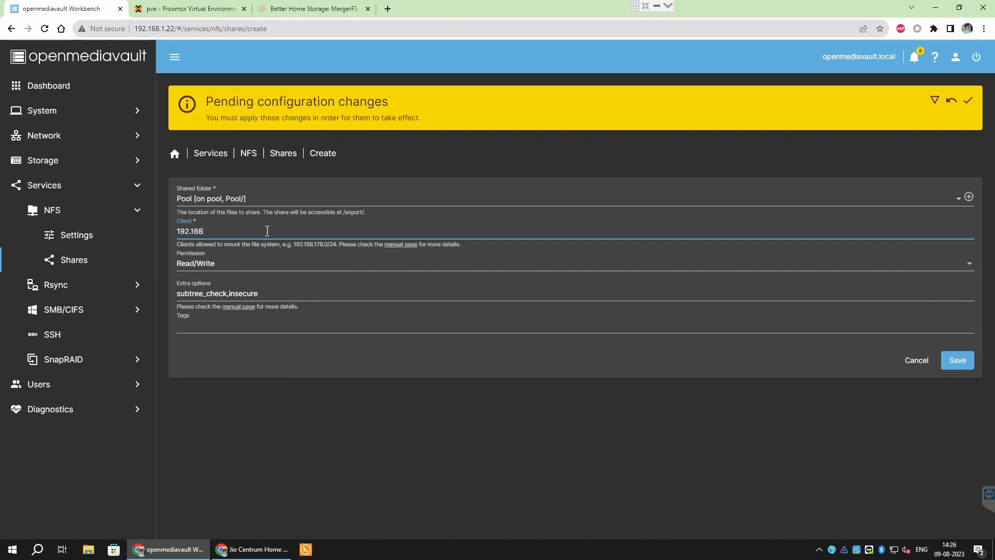
text(.1)
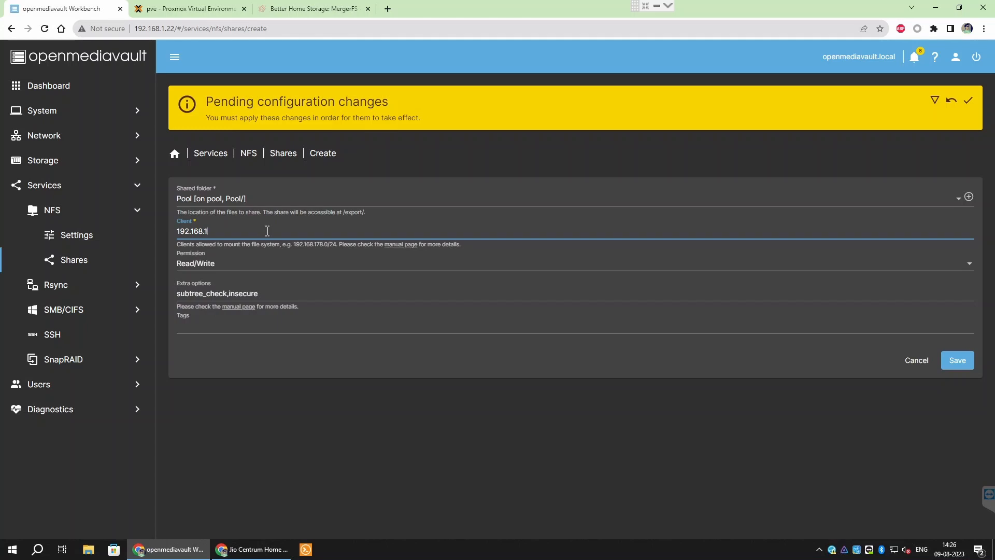
text(.0)
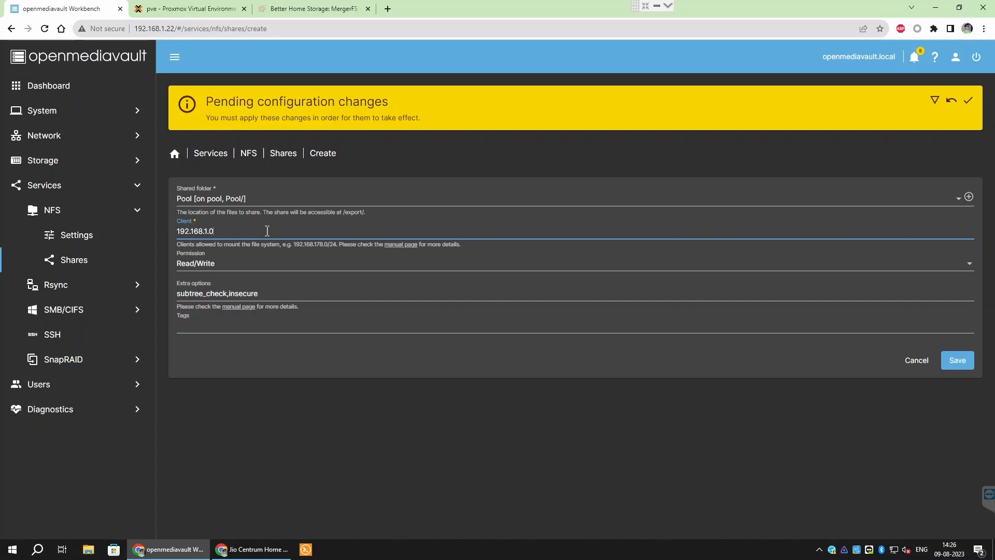
text(/)
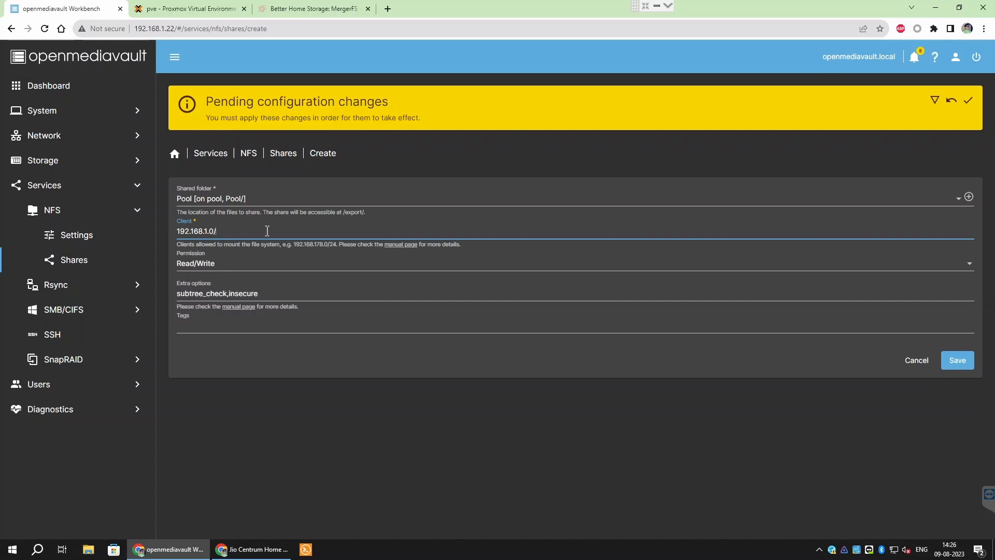
text(24)
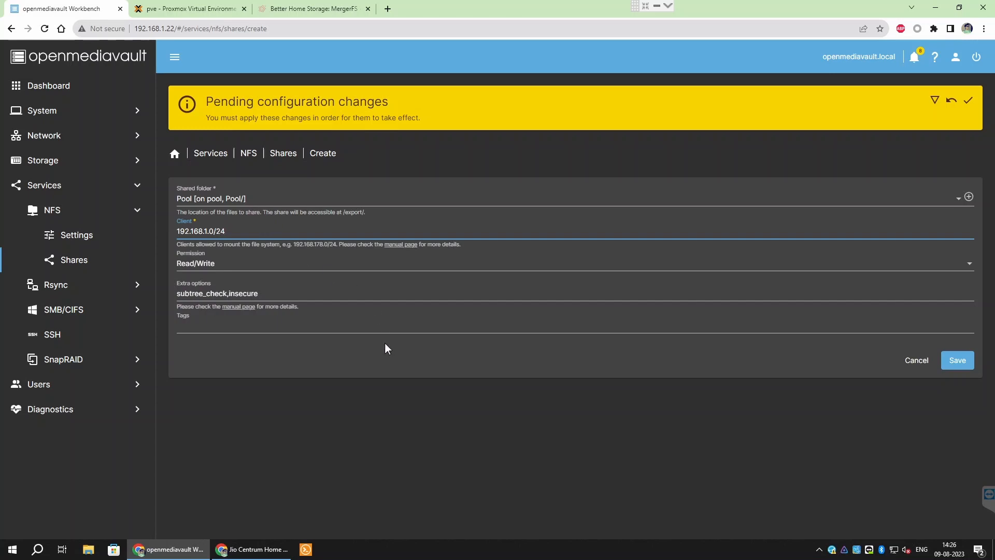
click(957, 360)
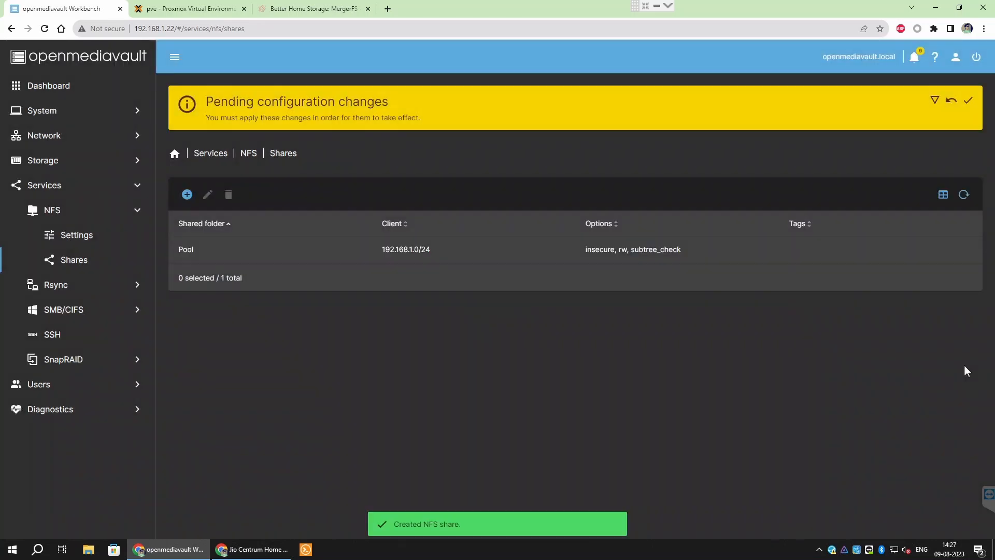
click(968, 100)
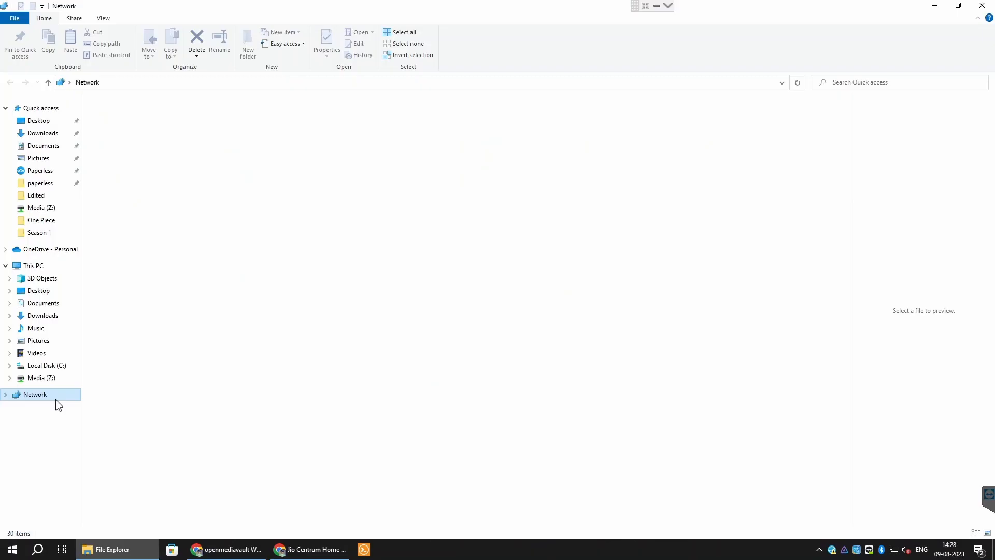
Step: Open OPENMEDIAVAULT from Network, dismiss the credentials prompt, and open it again
double_click(145, 120)
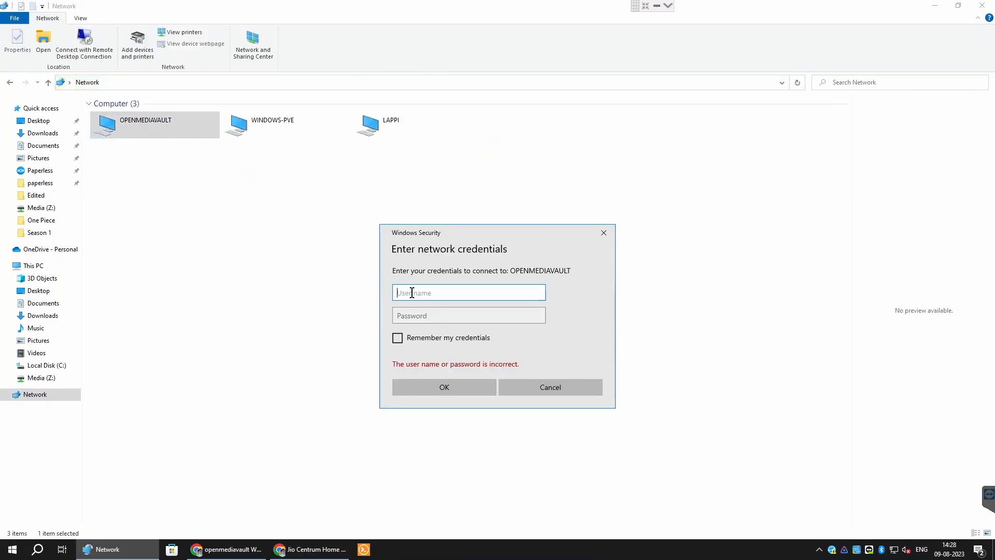
click(549, 387)
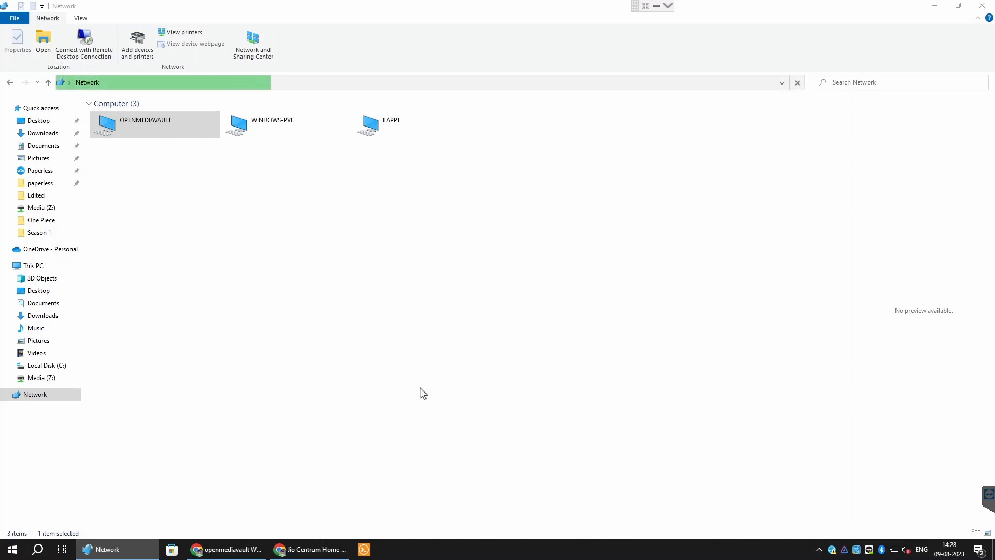
double_click(144, 119)
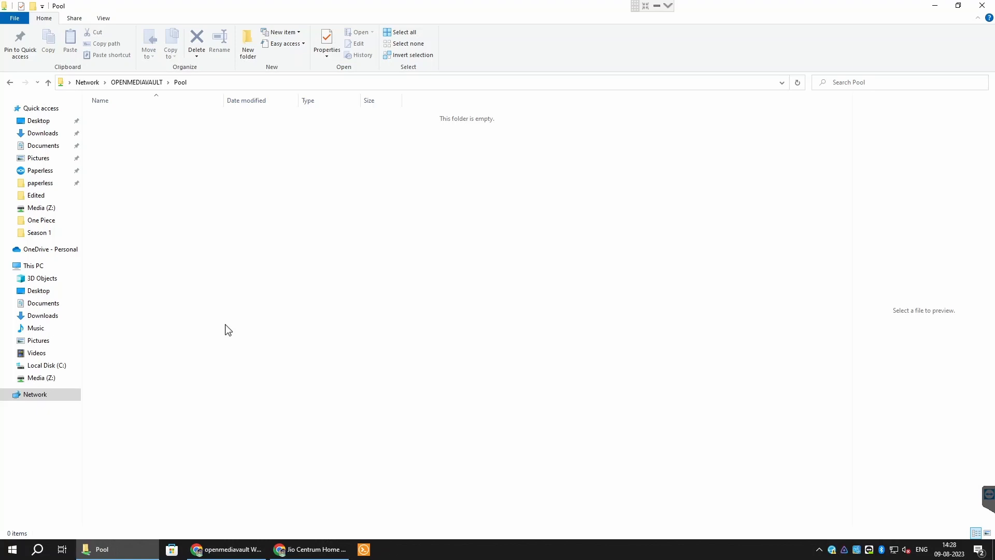
mouse_move(336, 21)
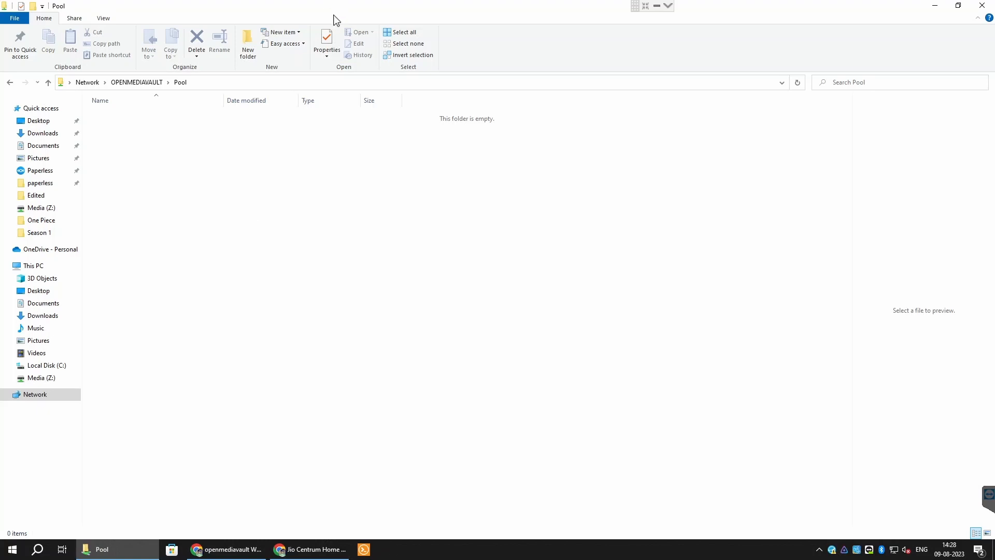
mouse_move(445, 105)
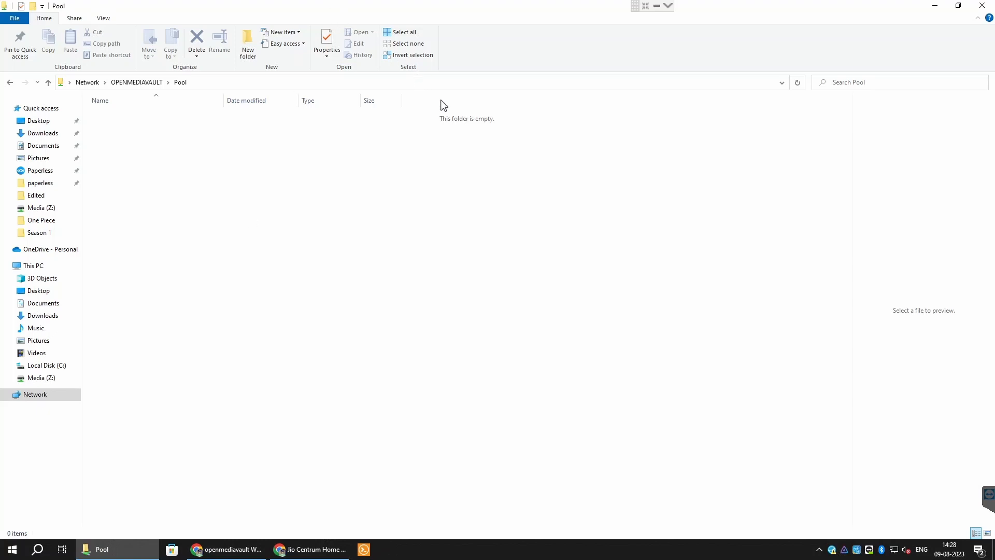